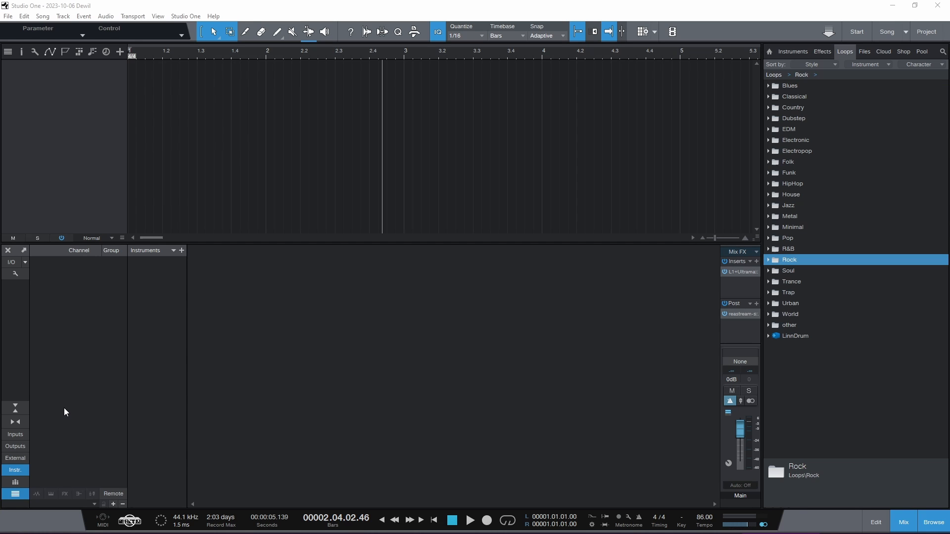
mouse_move(788, 96)
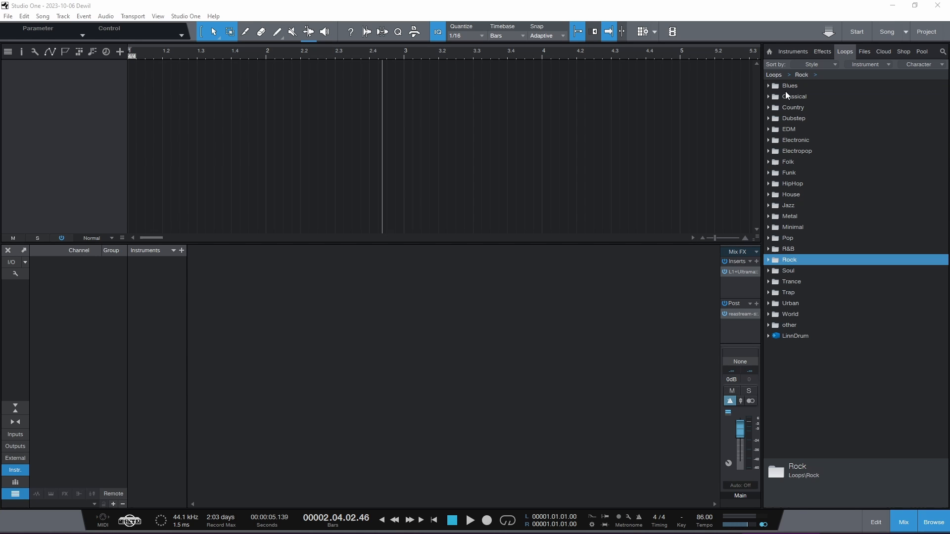
- Add an Addictive Drums 2 instrument track from the Browser's Instruments favourites
click(791, 51)
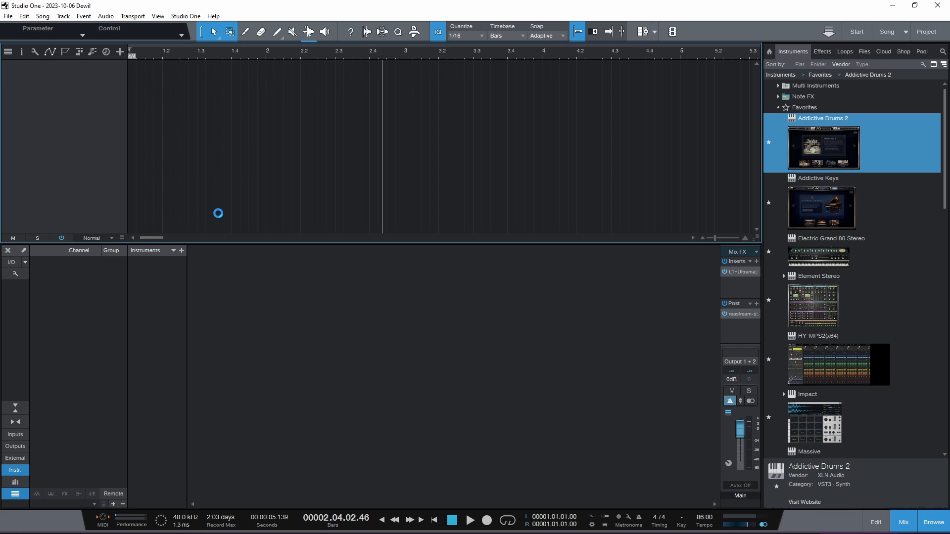
double_click(823, 146)
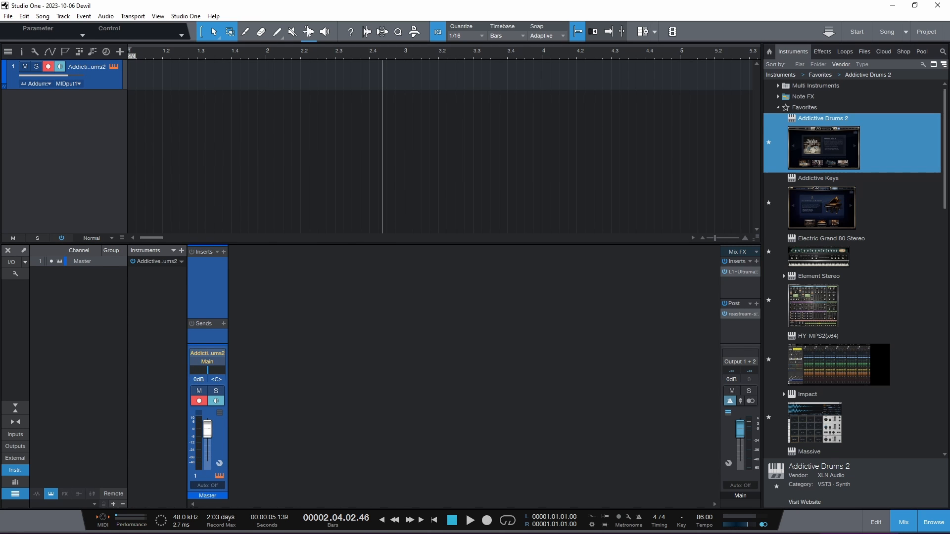
- Route the Addictive Drums 2 kit channels to Separate Out (Post Fader) from its KIT page
double_click(822, 147)
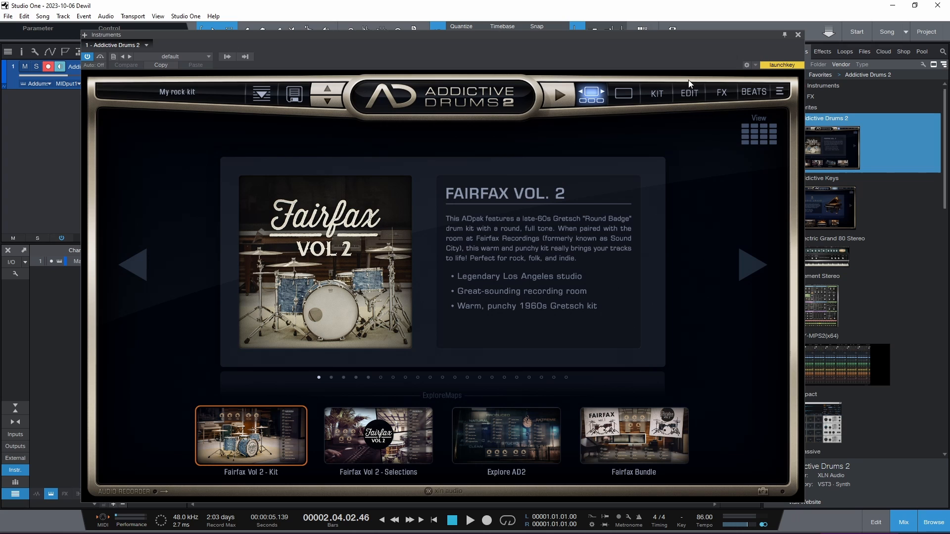
mouse_move(698, 111)
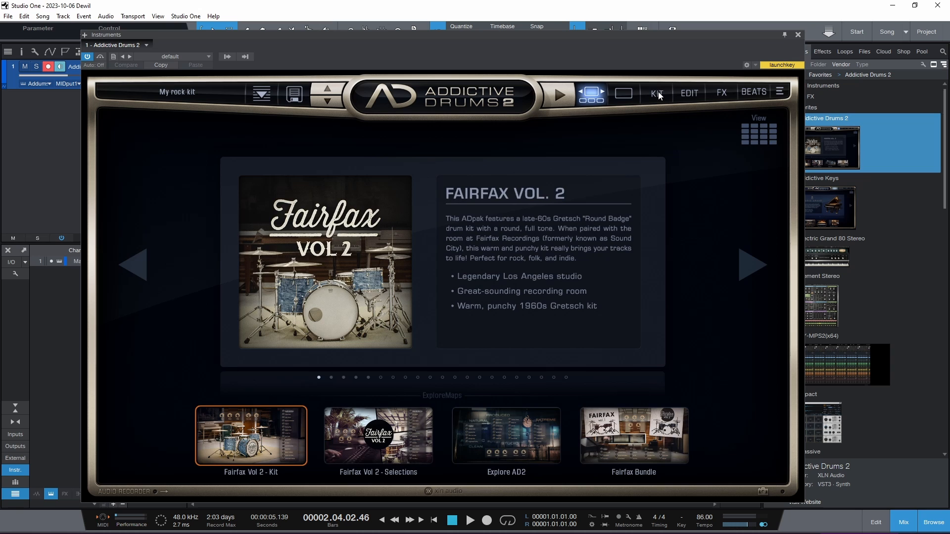
click(655, 92)
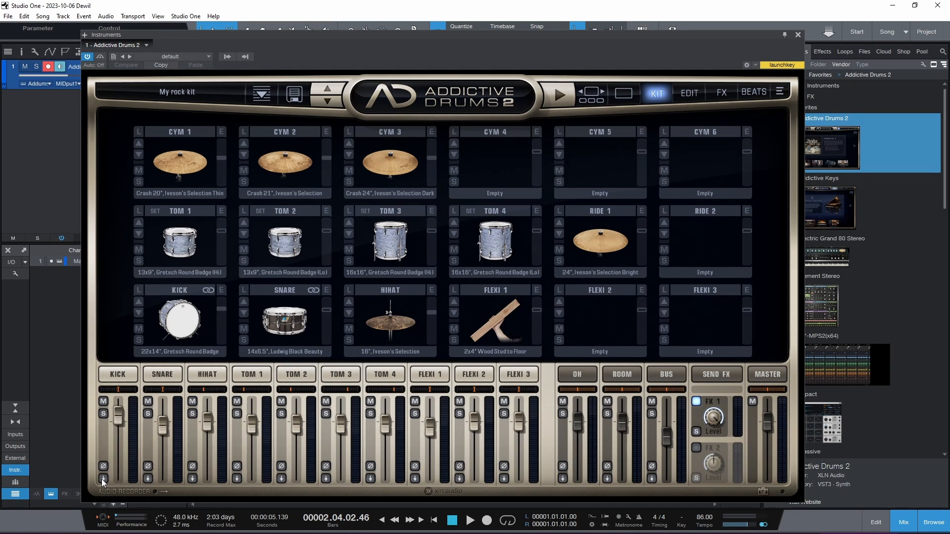
click(103, 478)
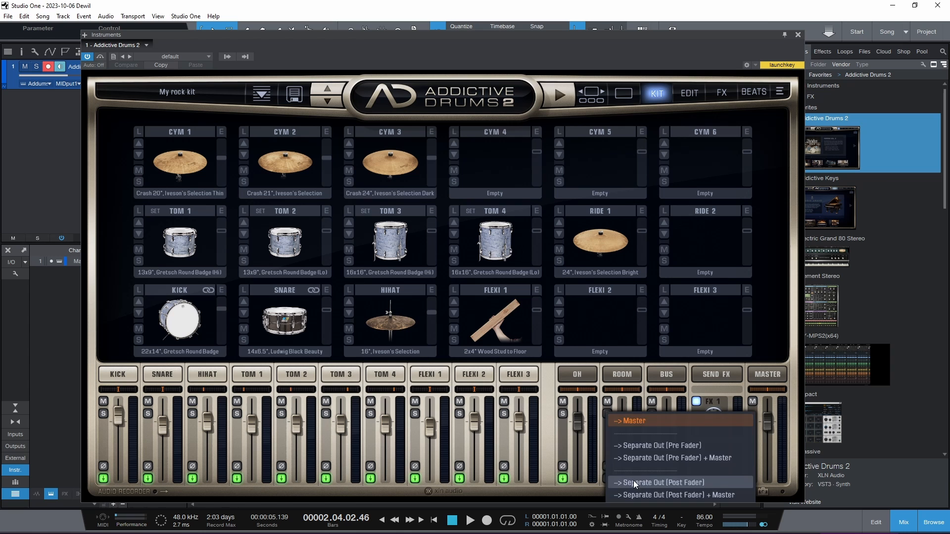
click(661, 483)
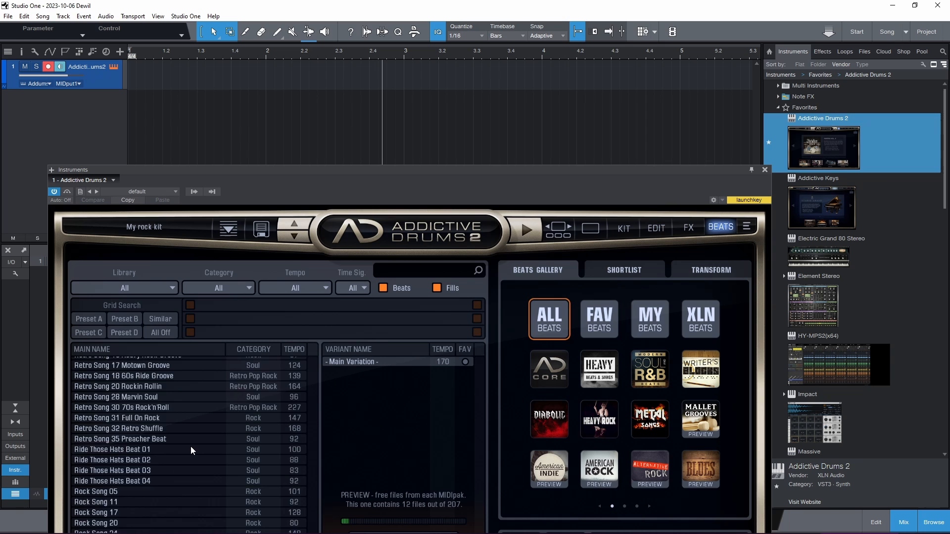
- Place the Song 06 - Rock groove from the BEATS library onto the drum track
scroll(down, 3)
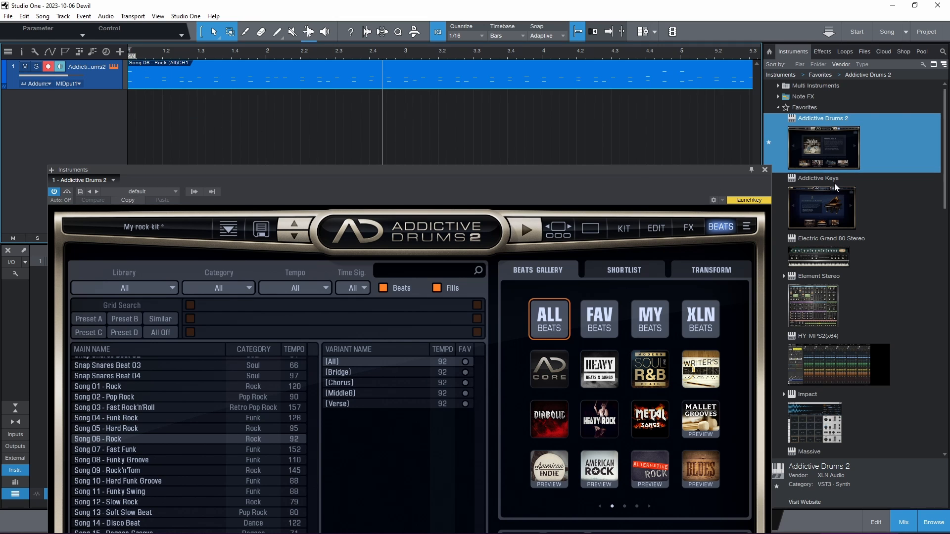
click(764, 170)
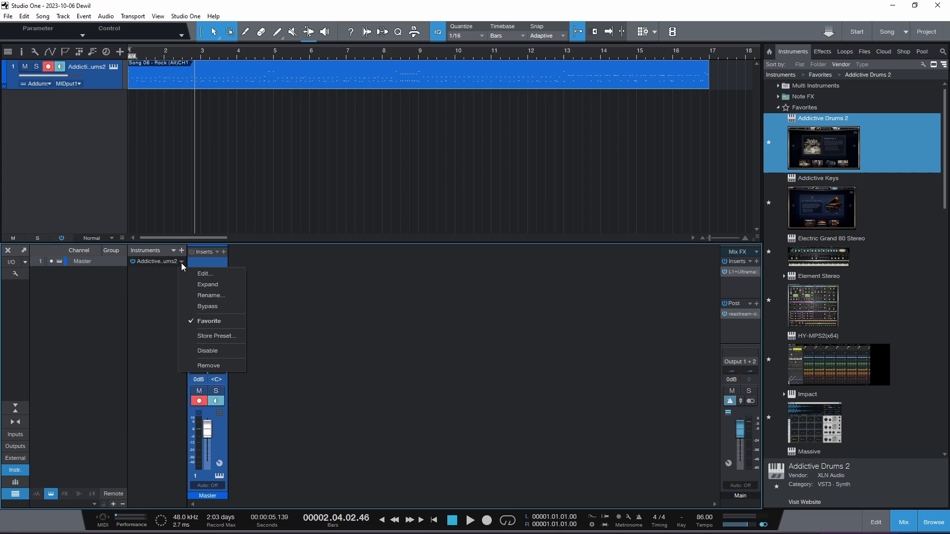
mouse_move(214, 340)
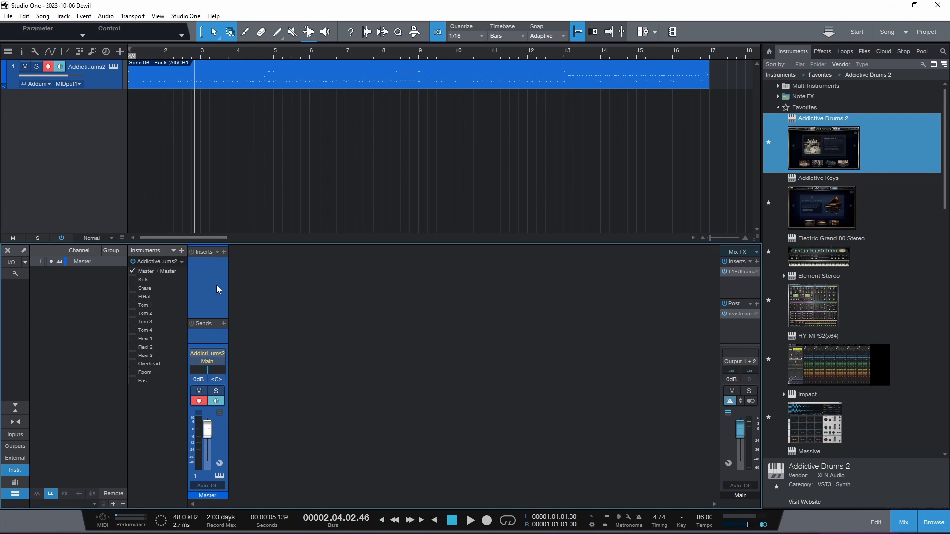
- Enable all Addictive Drums 2 outputs so Kick, Snare, HiHat, Toms, Overhead, Room get channels
click(132, 305)
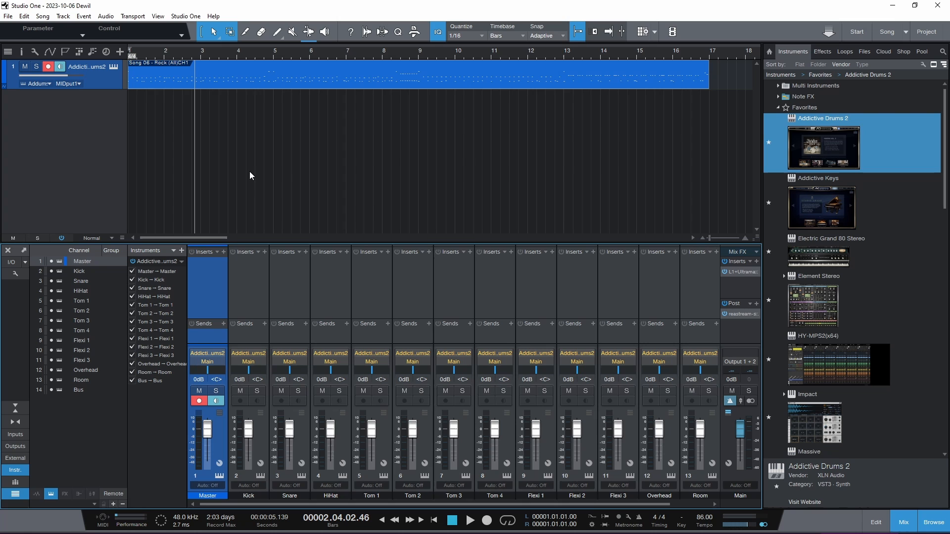
mouse_move(290, 385)
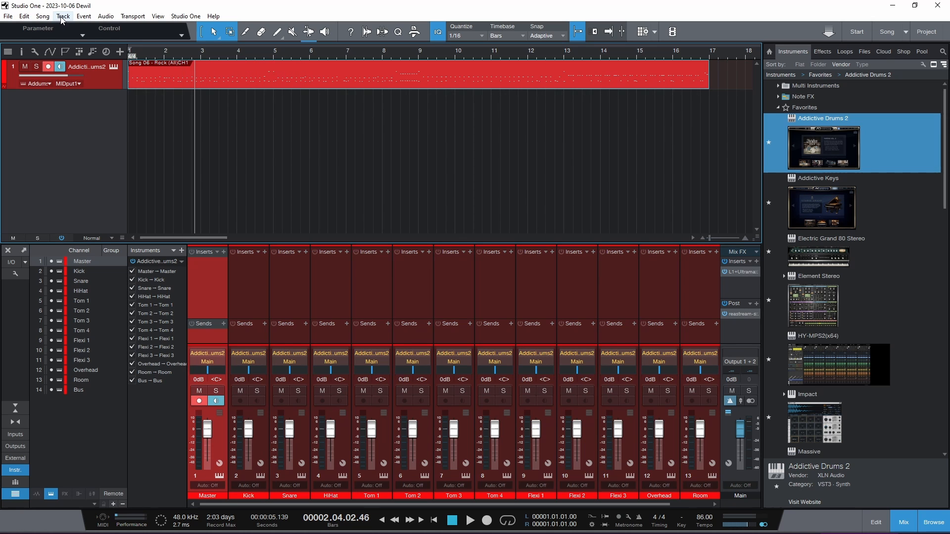
- Transform the drum instrument track to audio with Render All Channels, via Track > Transform
click(62, 16)
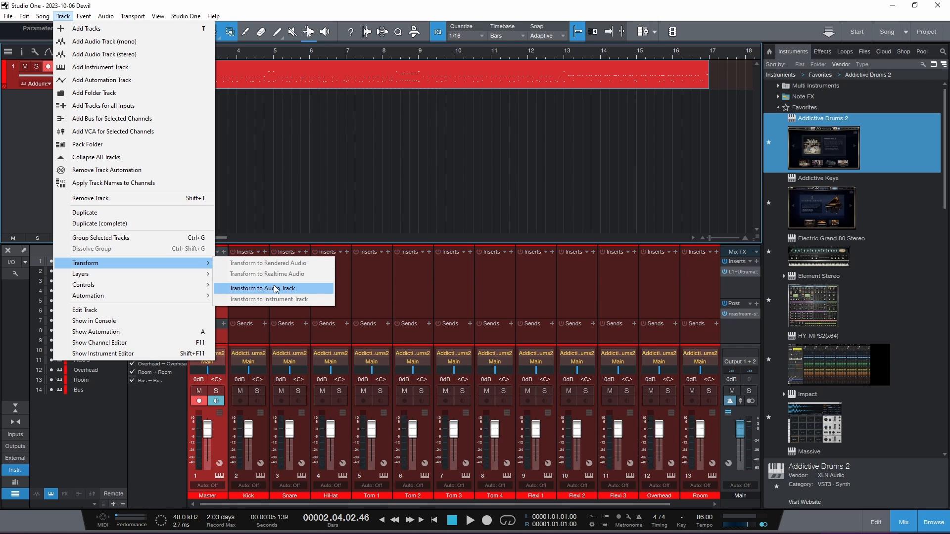
click(268, 300)
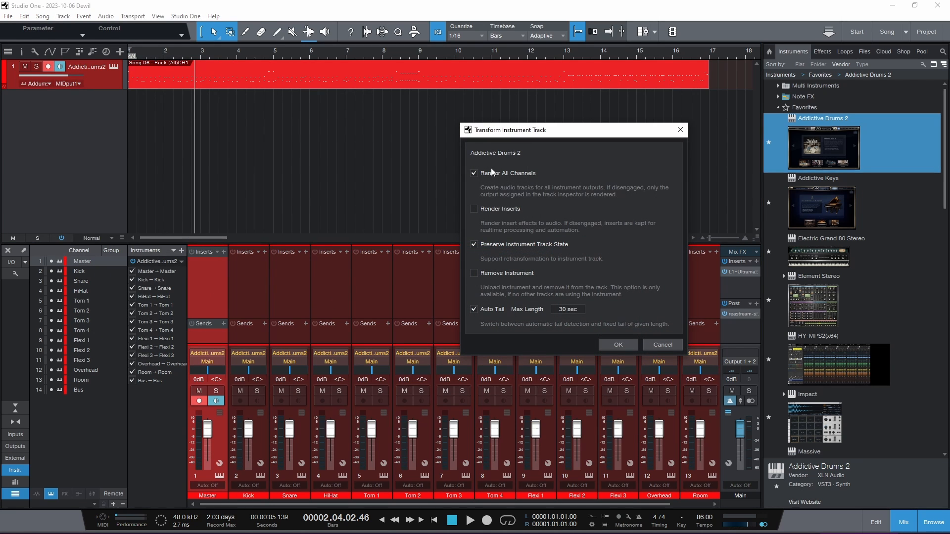
mouse_move(495, 257)
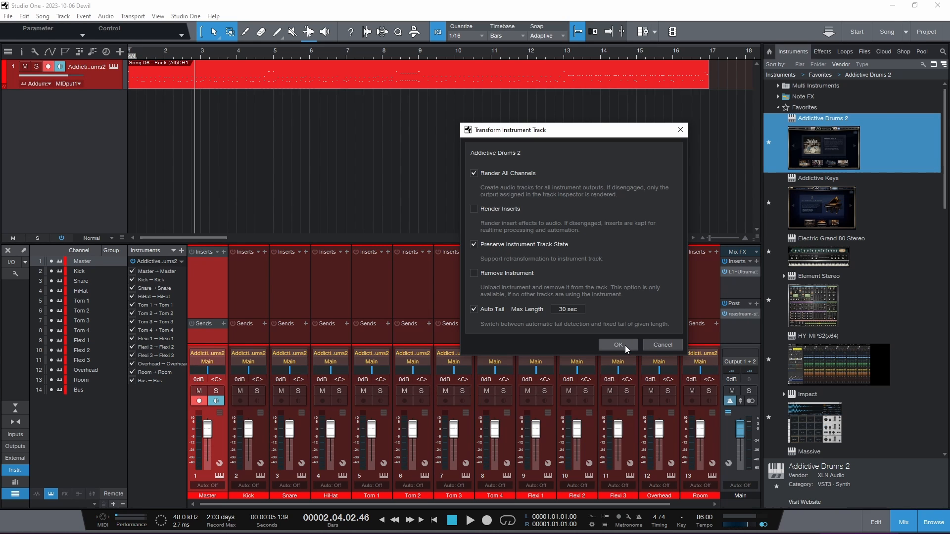
click(616, 345)
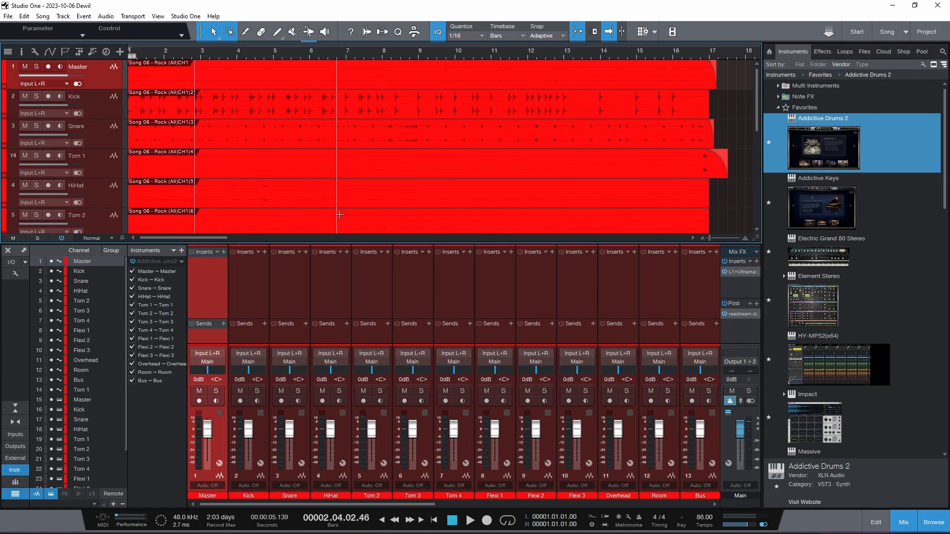
- Audition the rendered drum tracks and nudge the Kick channel fader to -0.3 dB
scroll(down, 3)
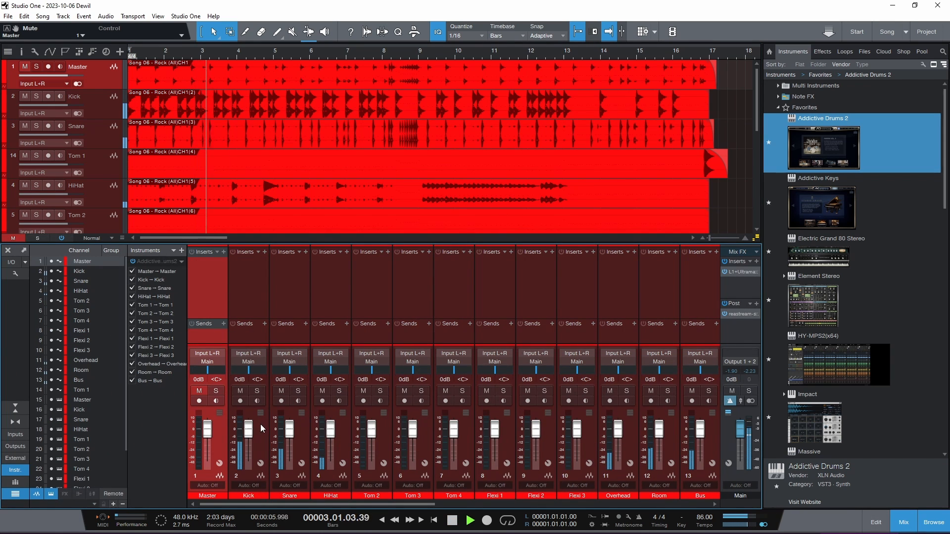
click(257, 391)
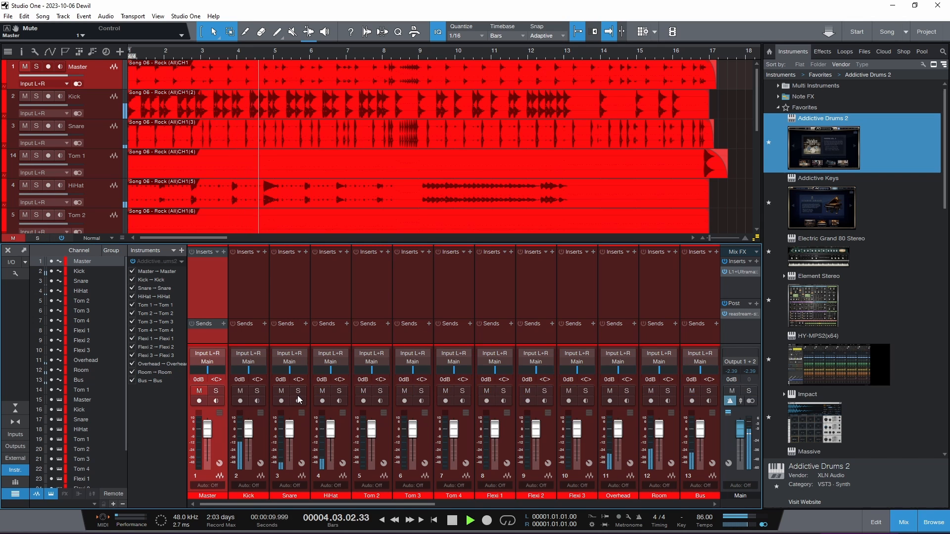
click(297, 391)
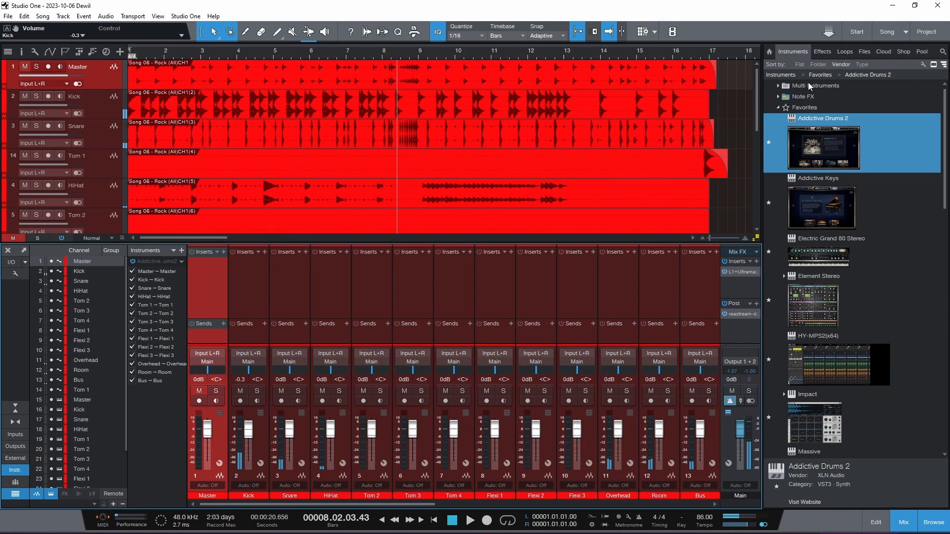
- Add a Rev PLATE-140 reverb send to the Snare channel from the Effects browser
click(822, 51)
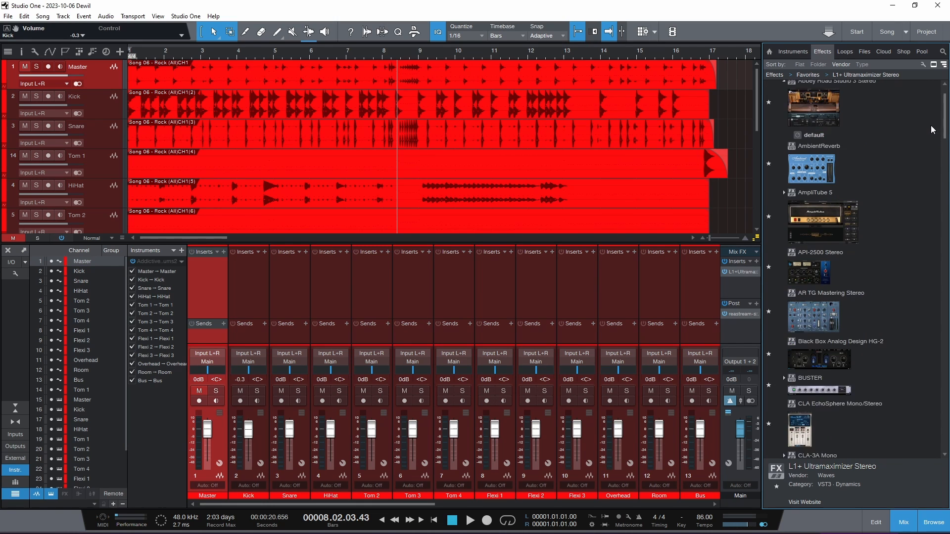
scroll(down, 3)
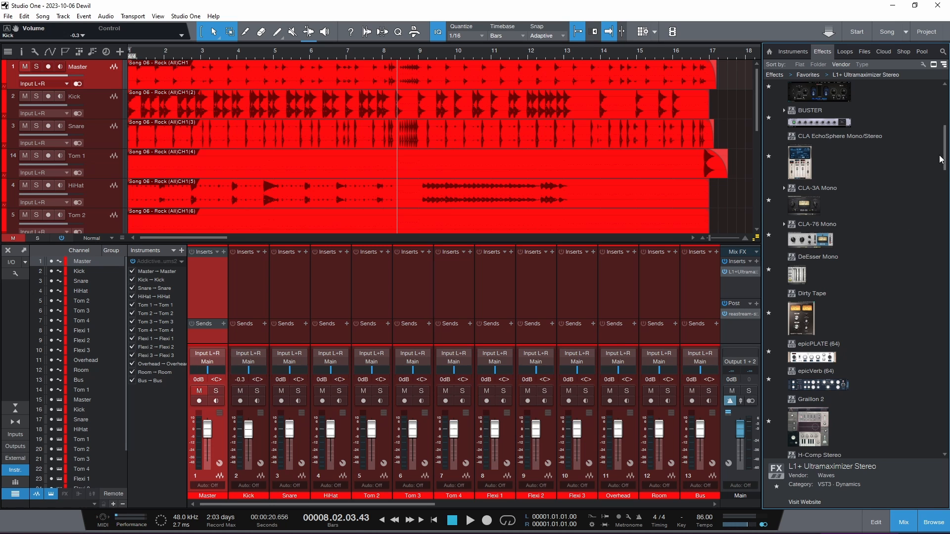
scroll(down, 3)
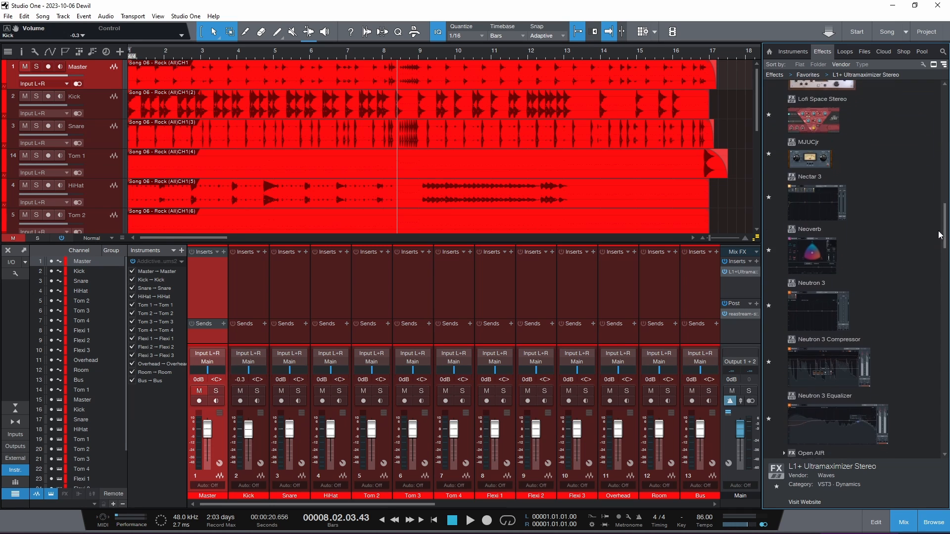
scroll(down, 3)
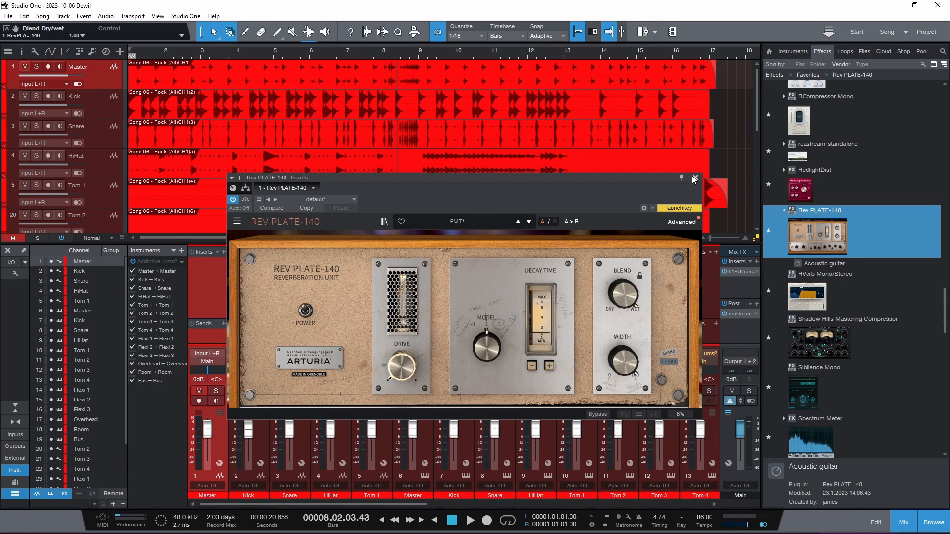
click(694, 178)
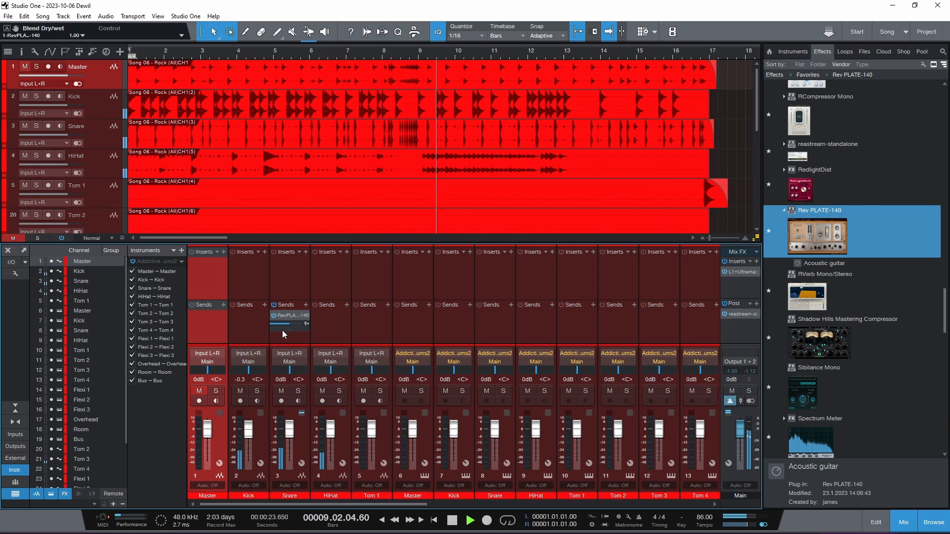
- Set the Snare's reverb send level to about -1.5 dB
drag(285, 323, 300, 323)
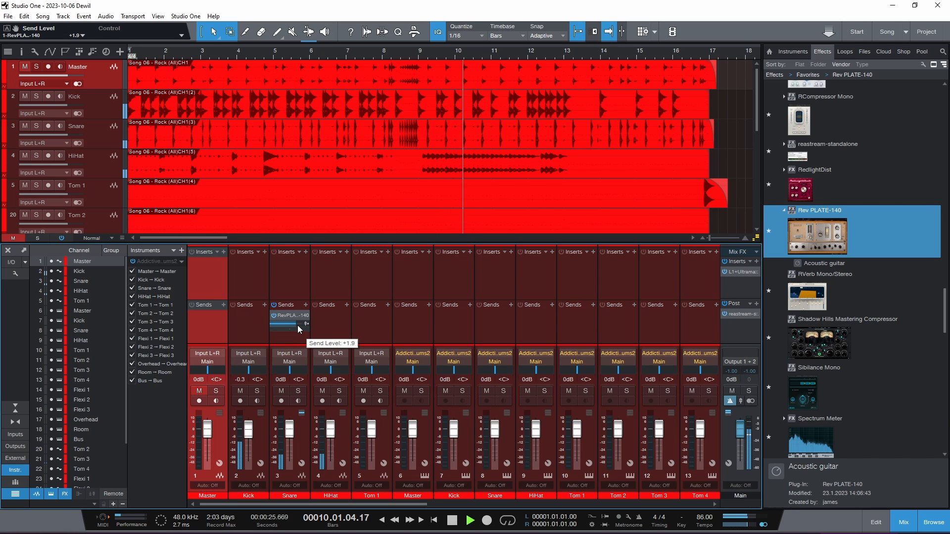
drag(294, 323, 293, 327)
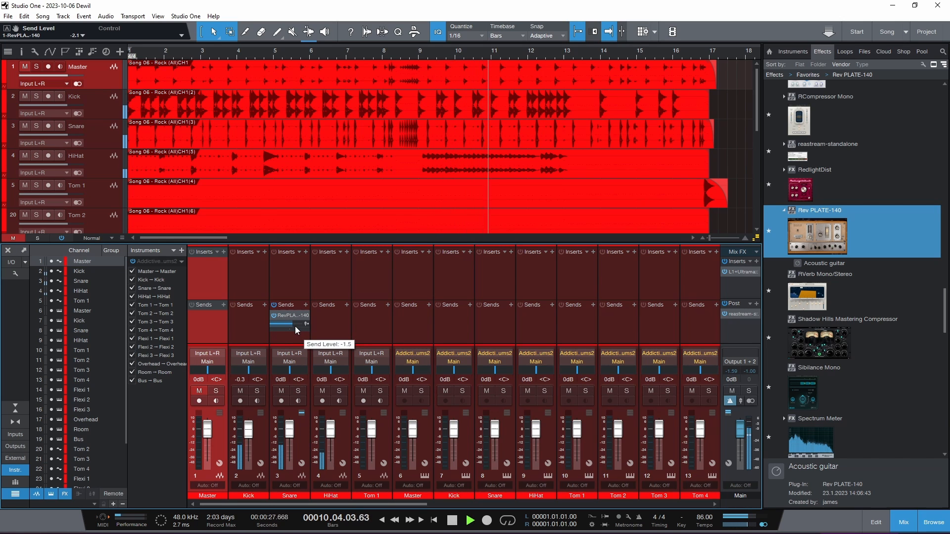
drag(283, 327, 283, 324)
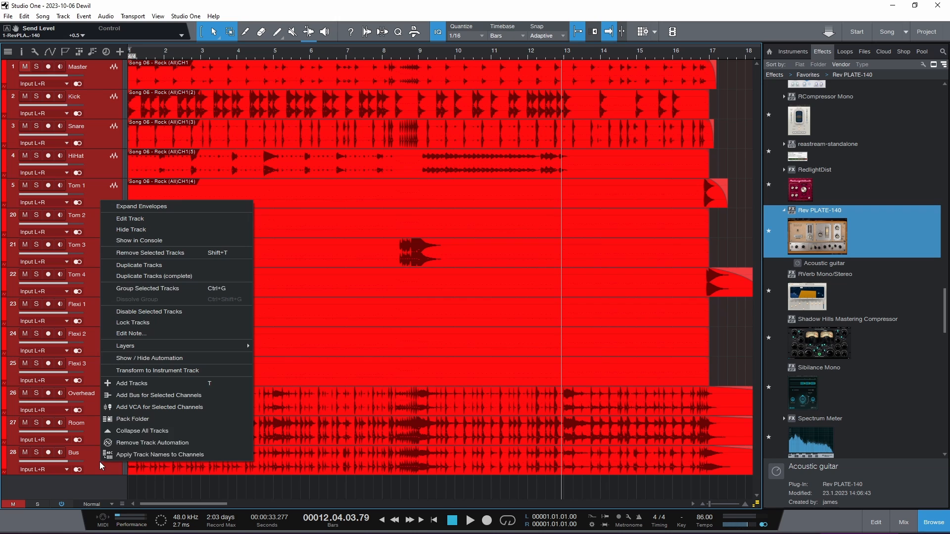
mouse_move(172, 253)
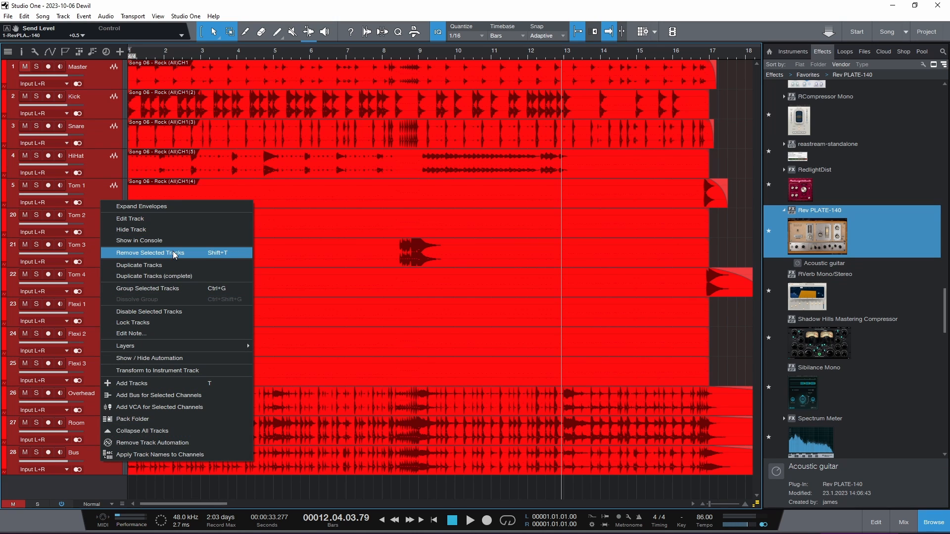
- Remove the old drum tracks and load MODO DRUM on a new instrument track
click(147, 253)
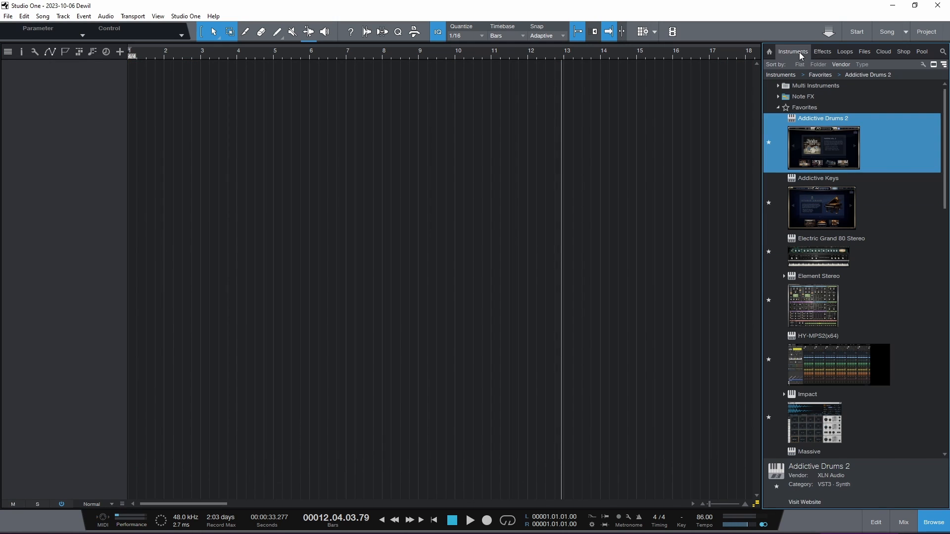
click(804, 107)
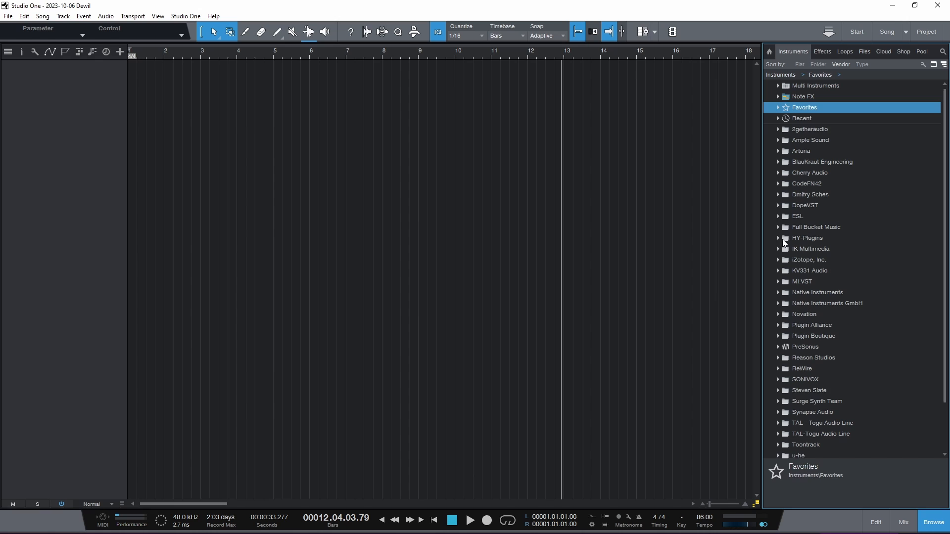
mouse_move(780, 259)
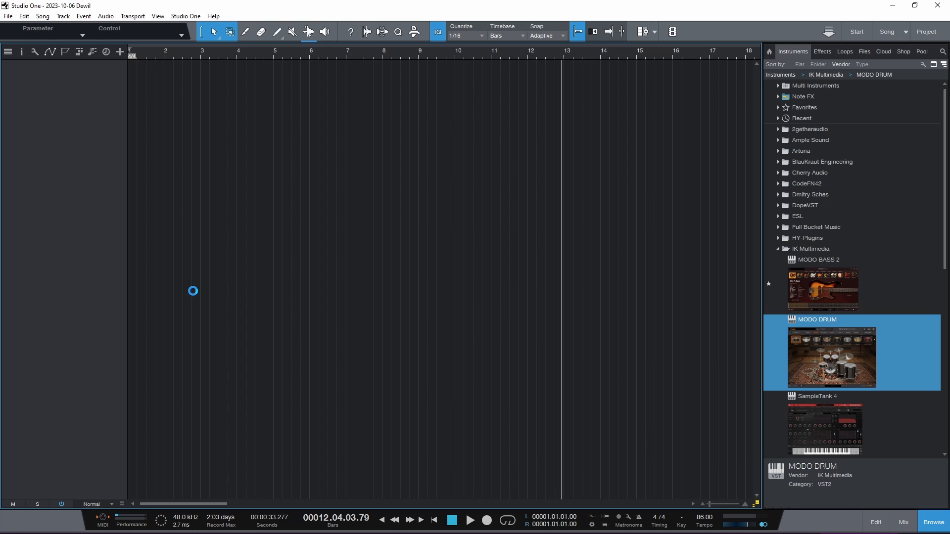
mouse_move(208, 285)
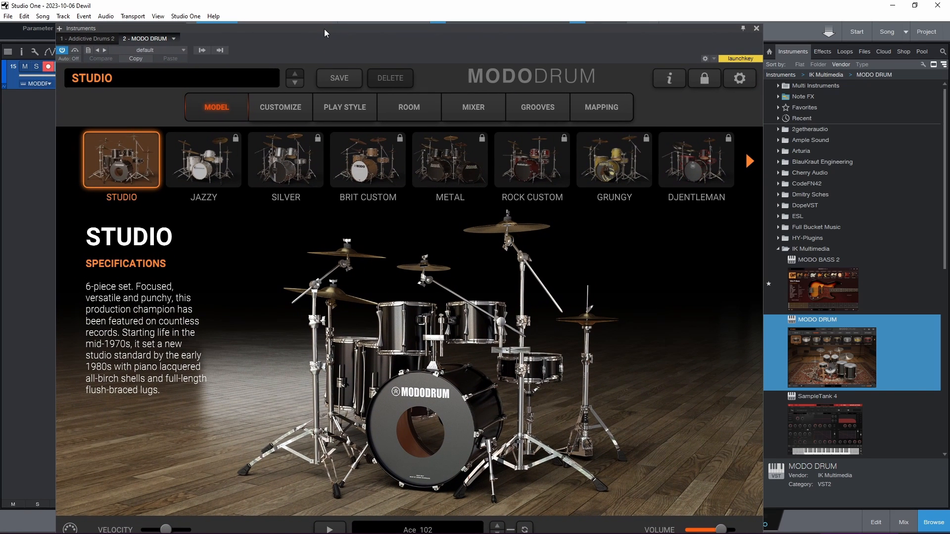
click(472, 107)
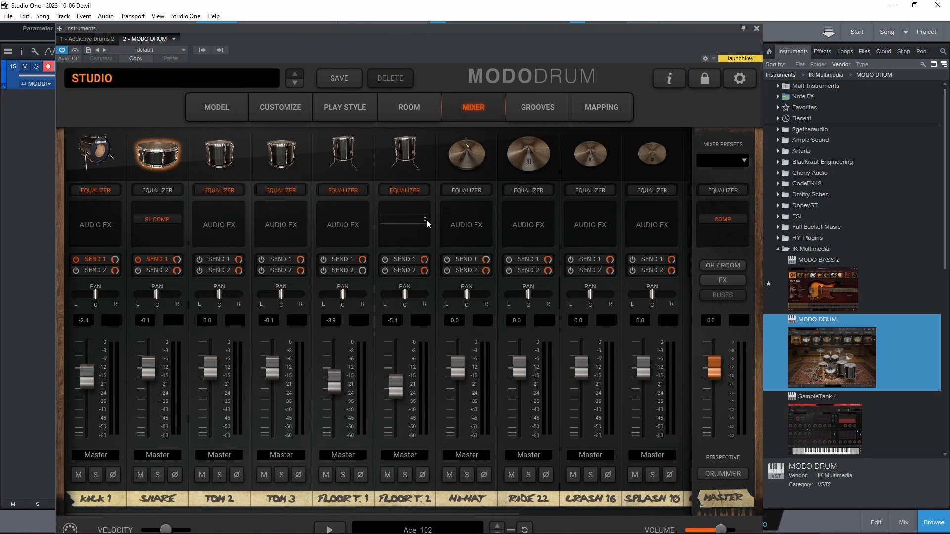
- Route kick, snare, toms, Ride 22, Crash 16 and Splash 18 to DAW output pairs 3-4 through 19-20 and beyond
click(94, 456)
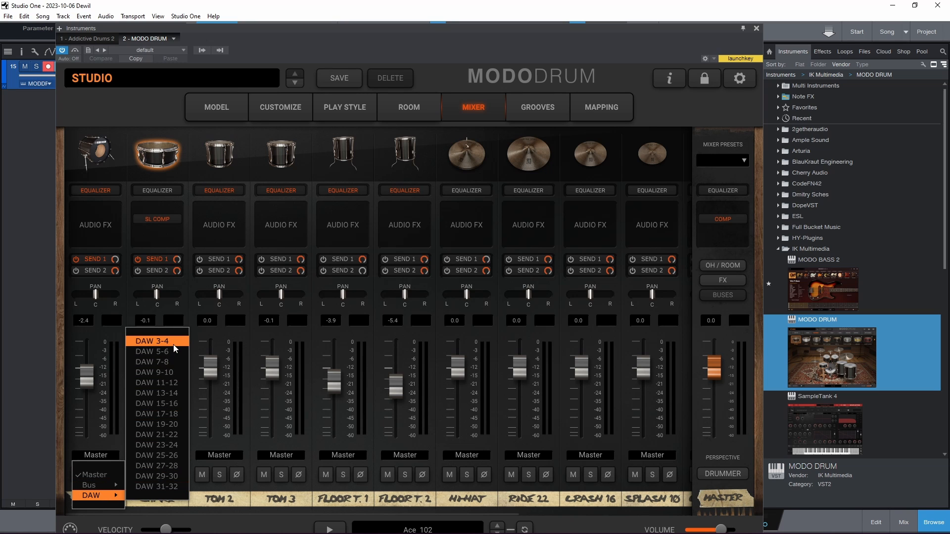
click(147, 340)
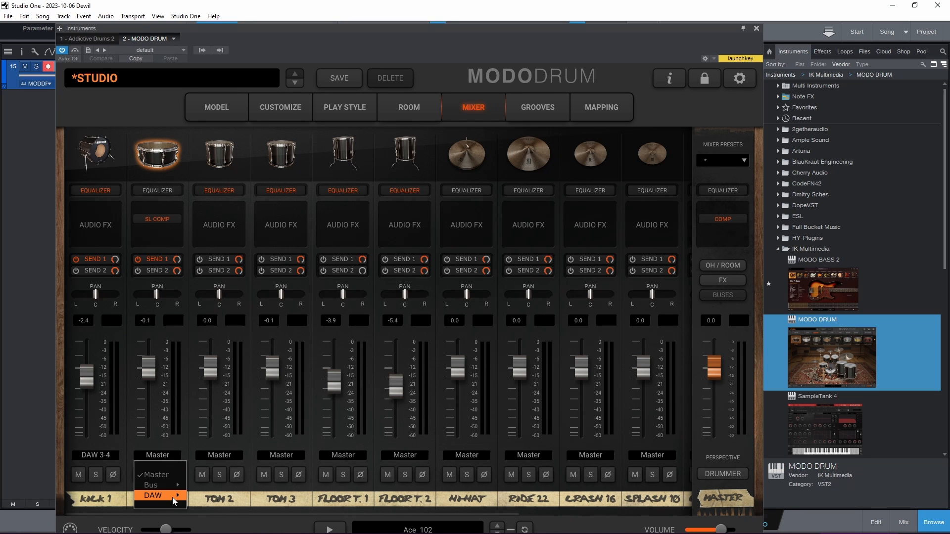
click(153, 495)
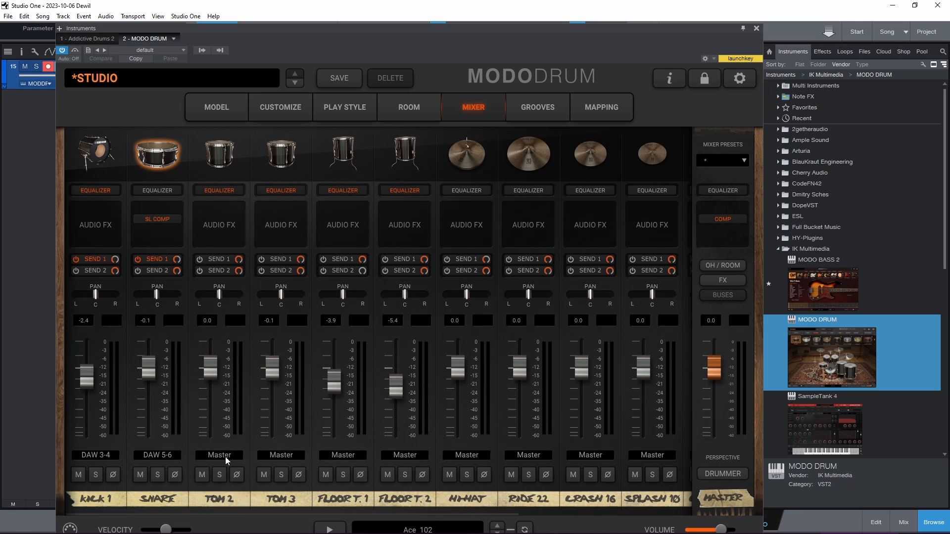
click(218, 455)
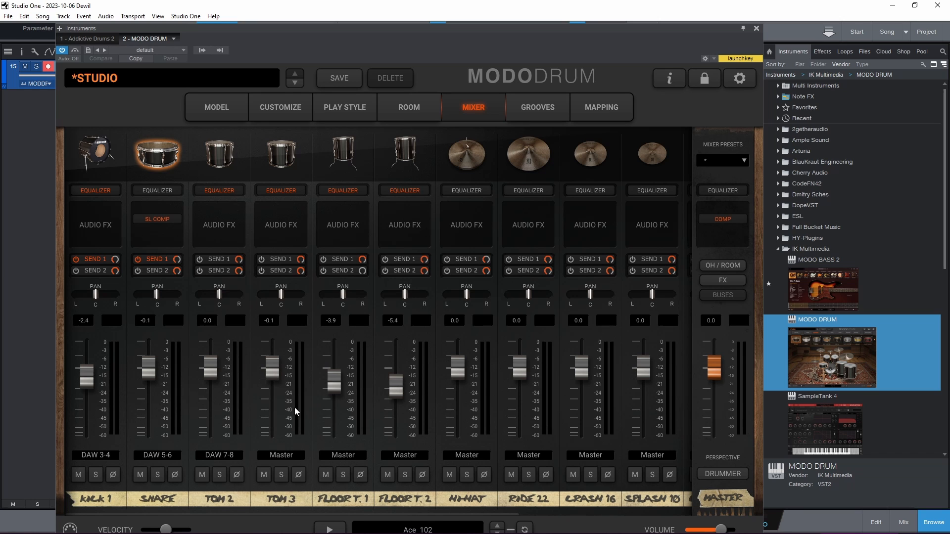
click(280, 455)
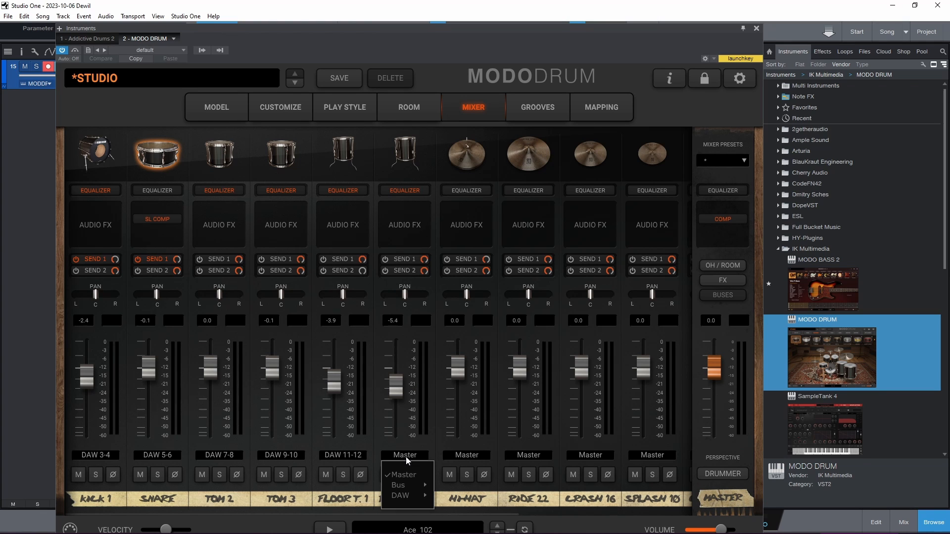
mouse_move(399, 495)
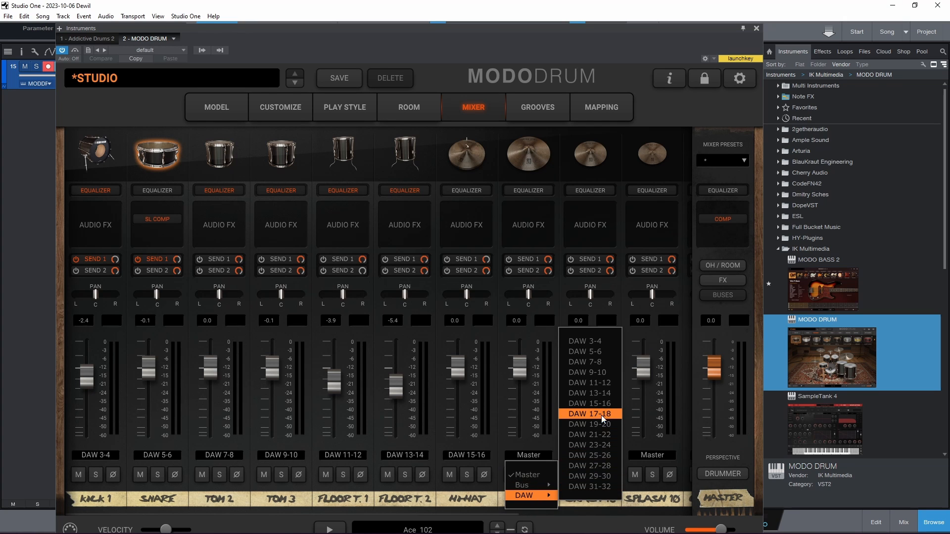
click(586, 414)
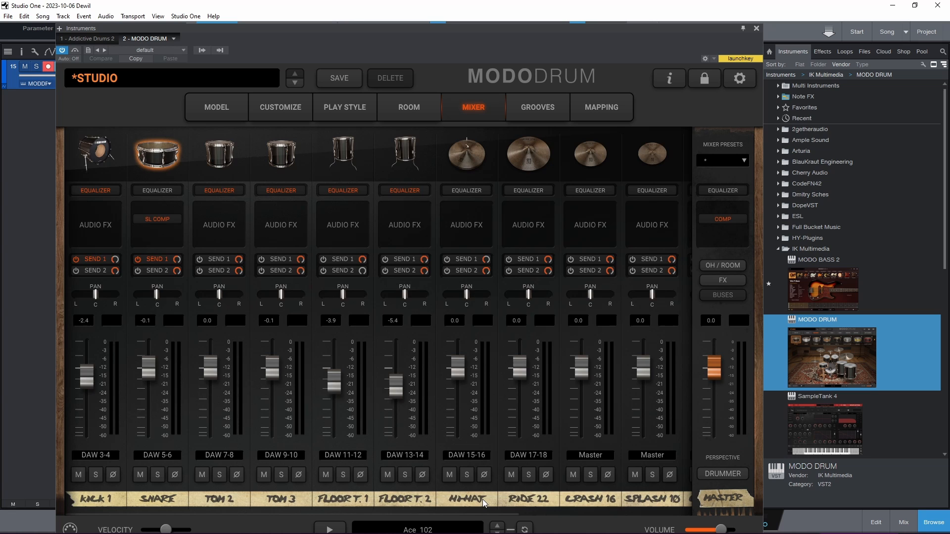
scroll(right, 3)
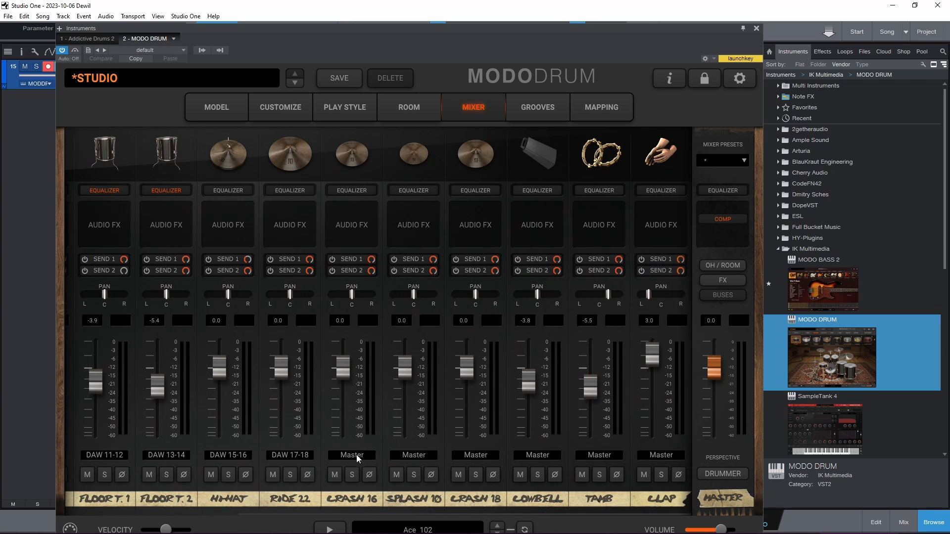
click(350, 456)
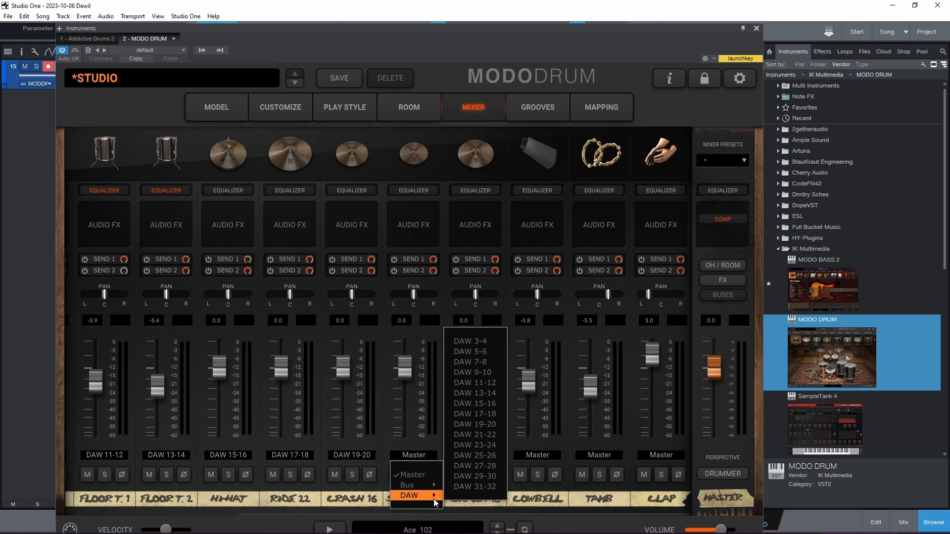
click(475, 434)
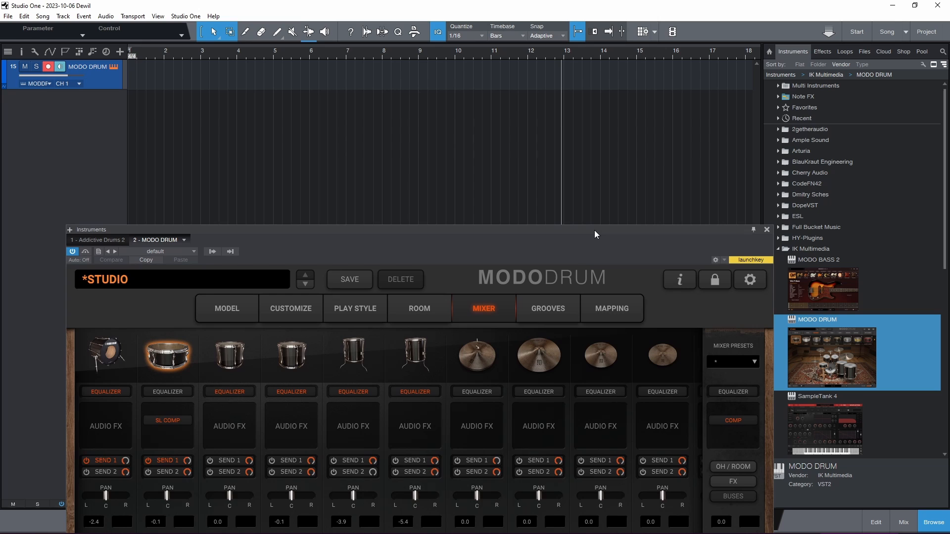
click(546, 308)
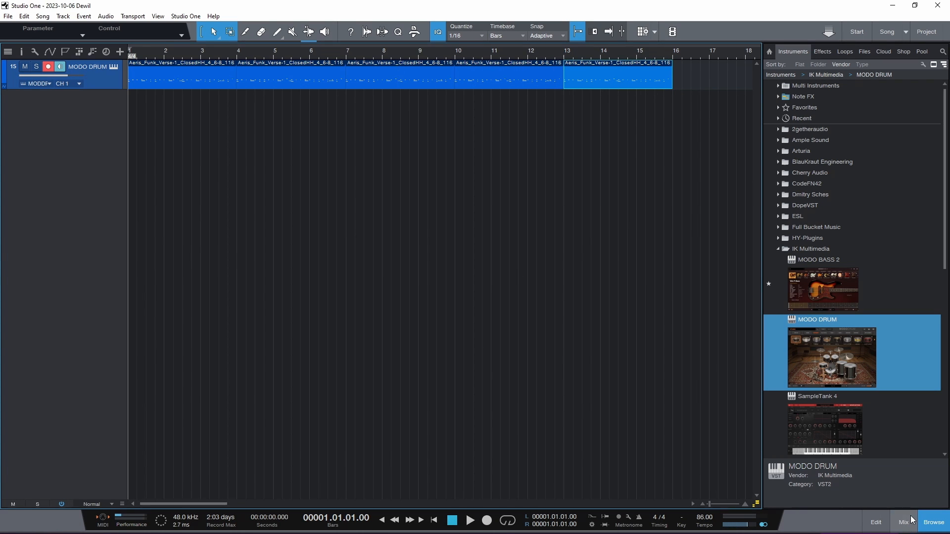
click(903, 522)
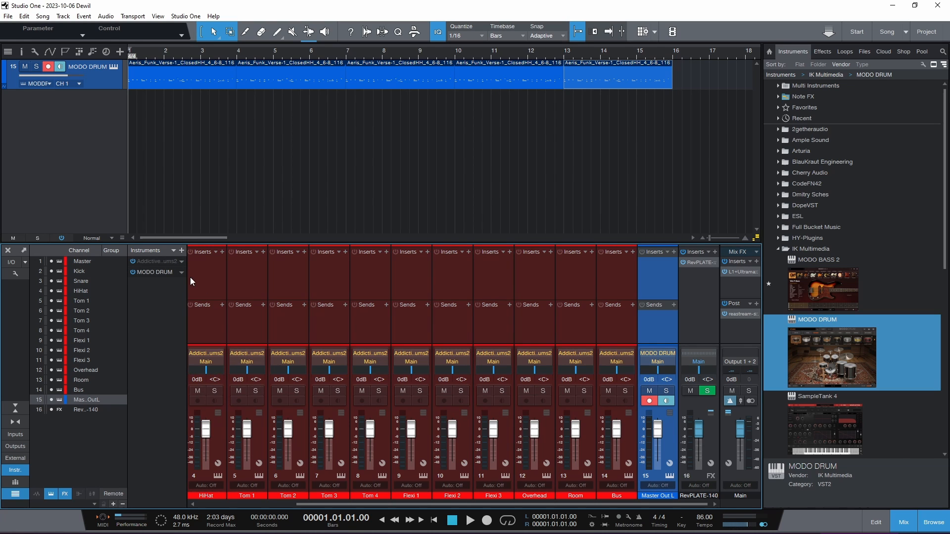
- Expand all MODO DRUM outputs to mixer channels and merge the groove parts into one event
right_click(154, 272)
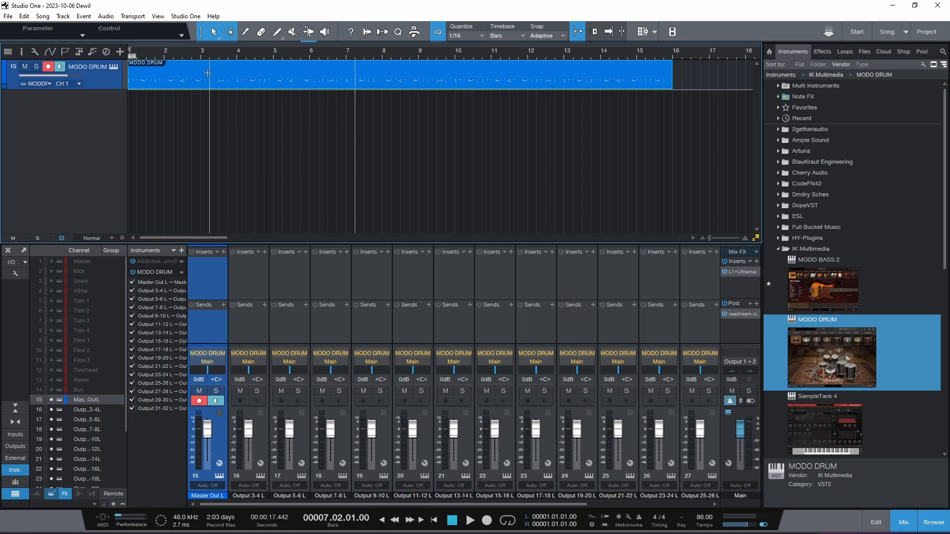
click(63, 16)
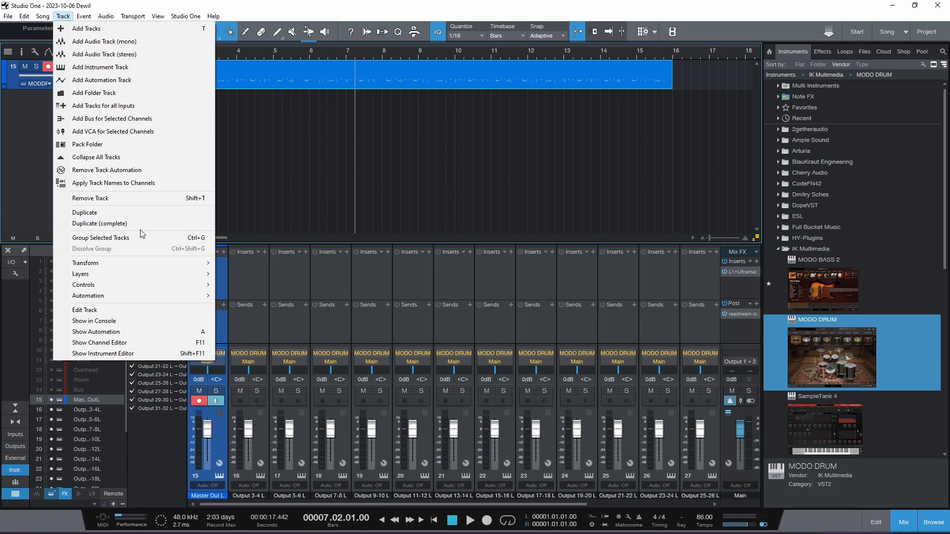
mouse_move(133, 263)
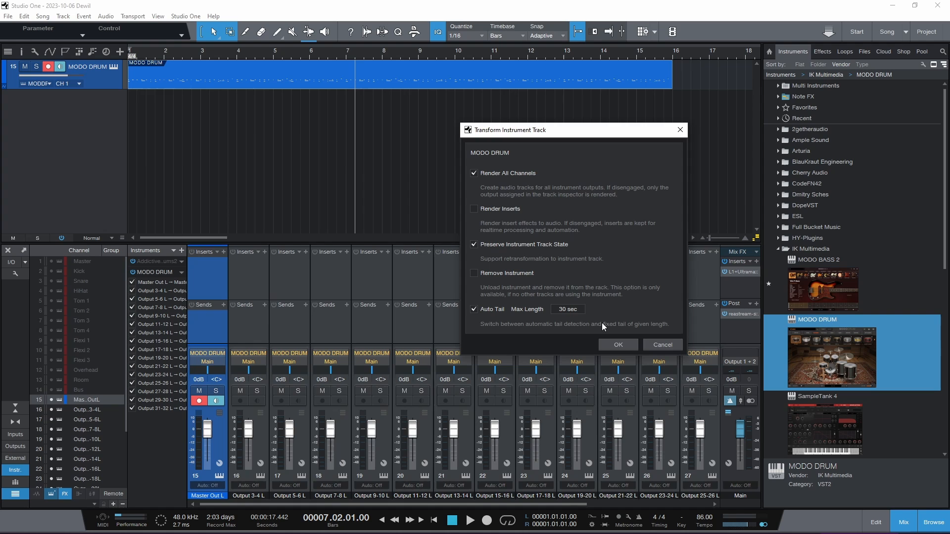
- Render the MODO DRUM track to audio with Render All Channels, one track per output pair
click(615, 345)
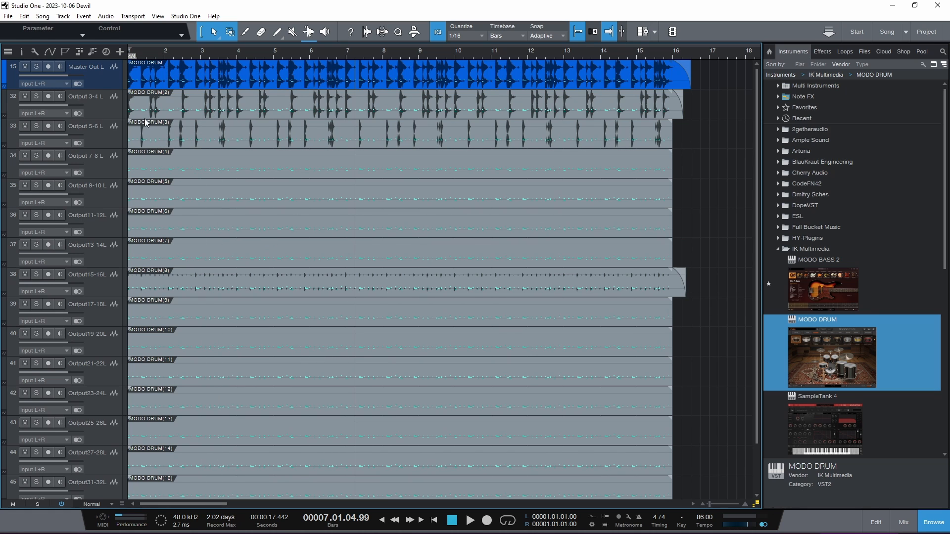
- Show the mixer console and scroll through the rendered MODO DRUM output channels
click(902, 525)
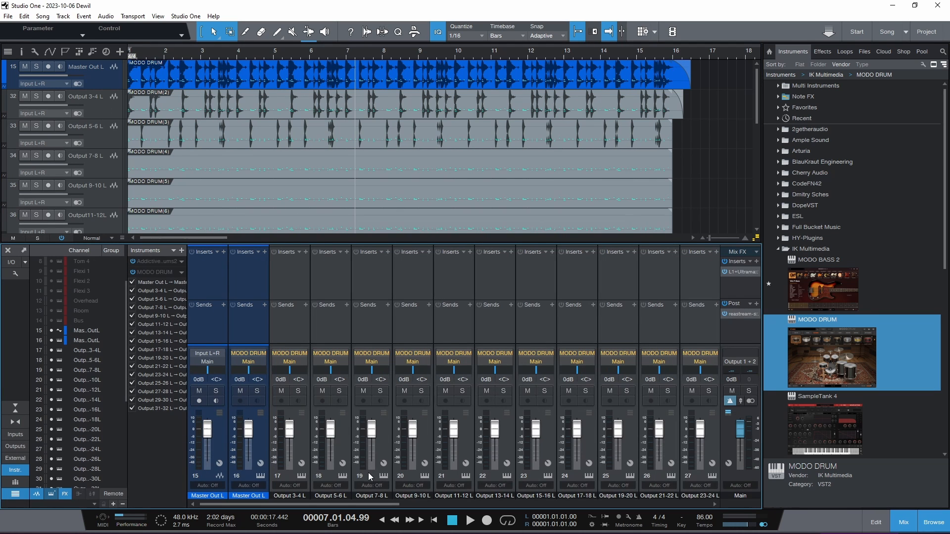
scroll(right, 3)
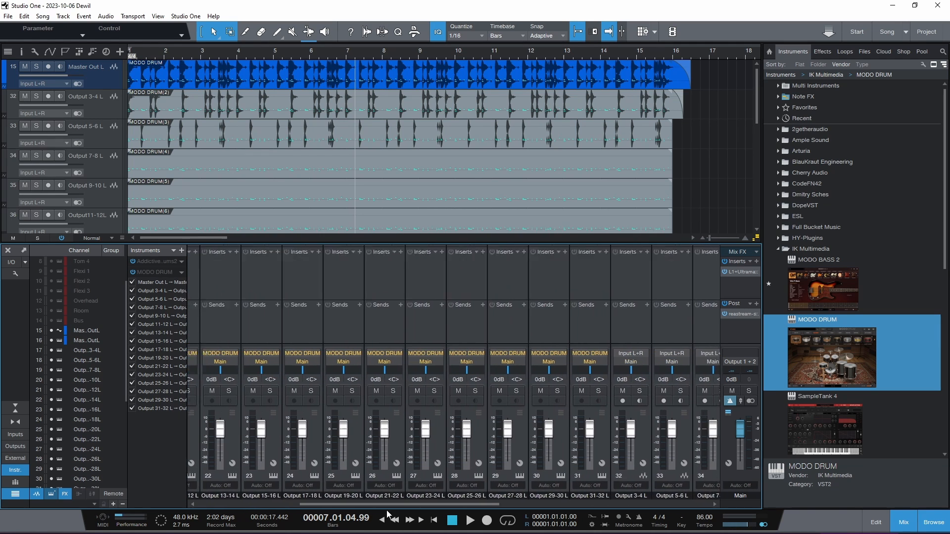
scroll(right, 3)
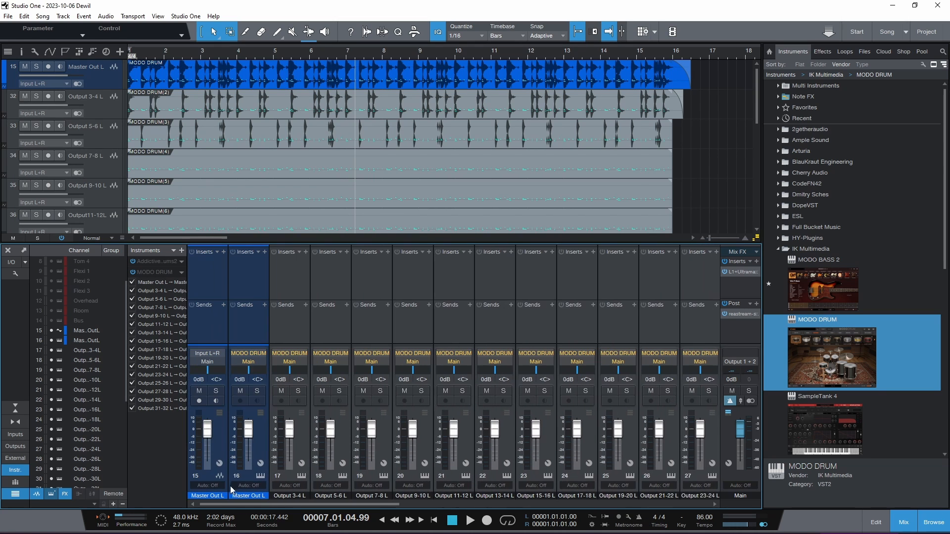
scroll(down, 3)
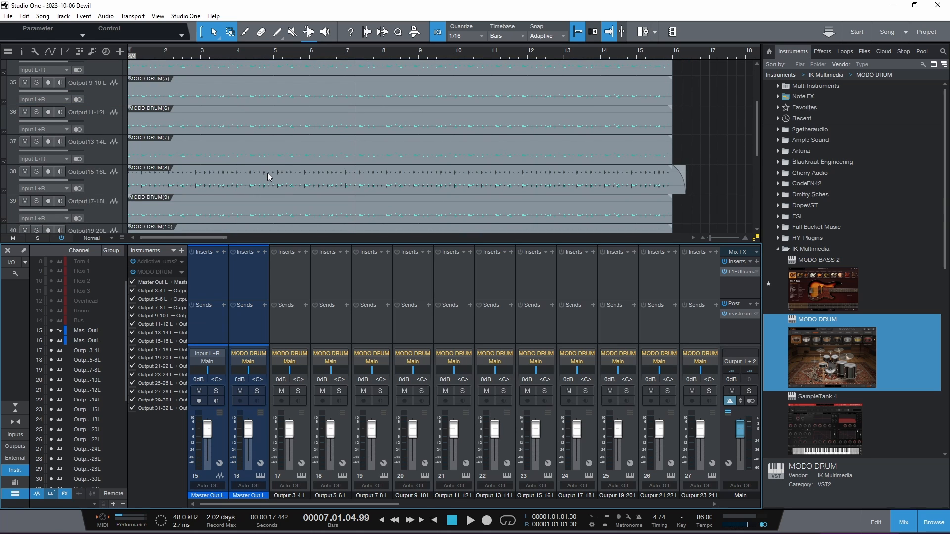
scroll(down, 3)
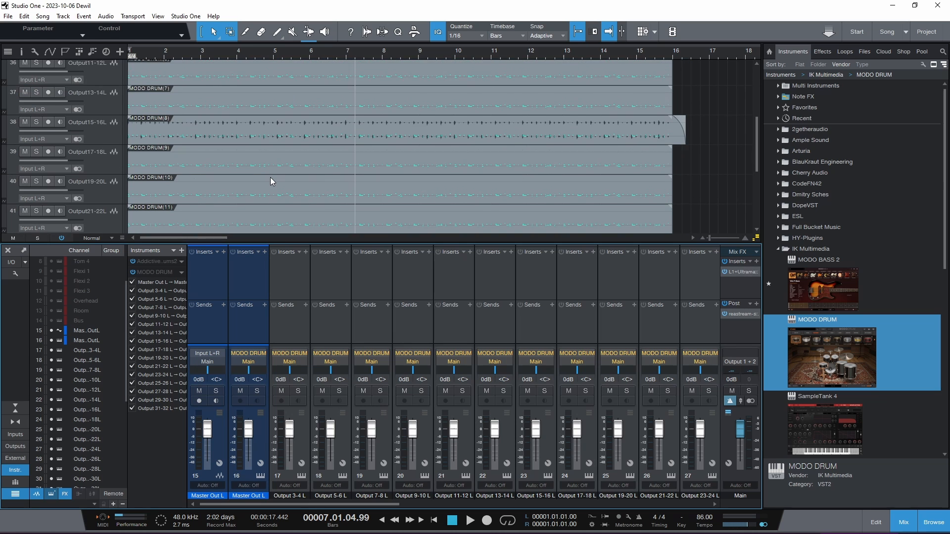
scroll(down, 3)
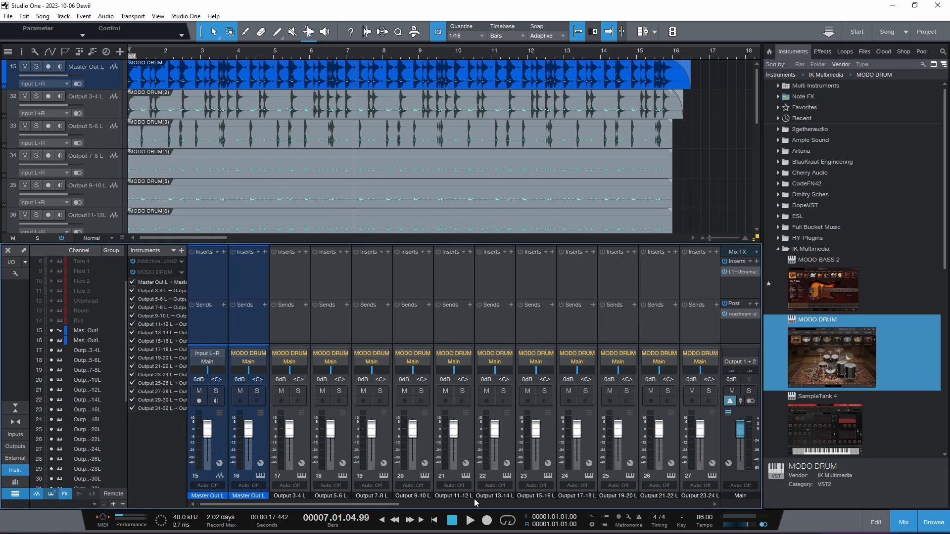
- Mute the Master Out drum track and raise the Output 3-4 channel fader to rebalance levels
click(470, 520)
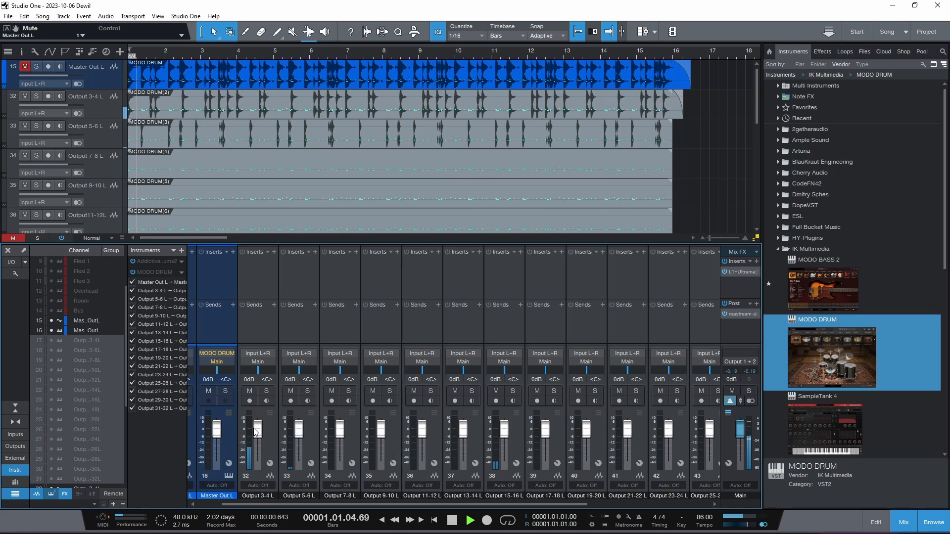
drag(300, 442, 300, 427)
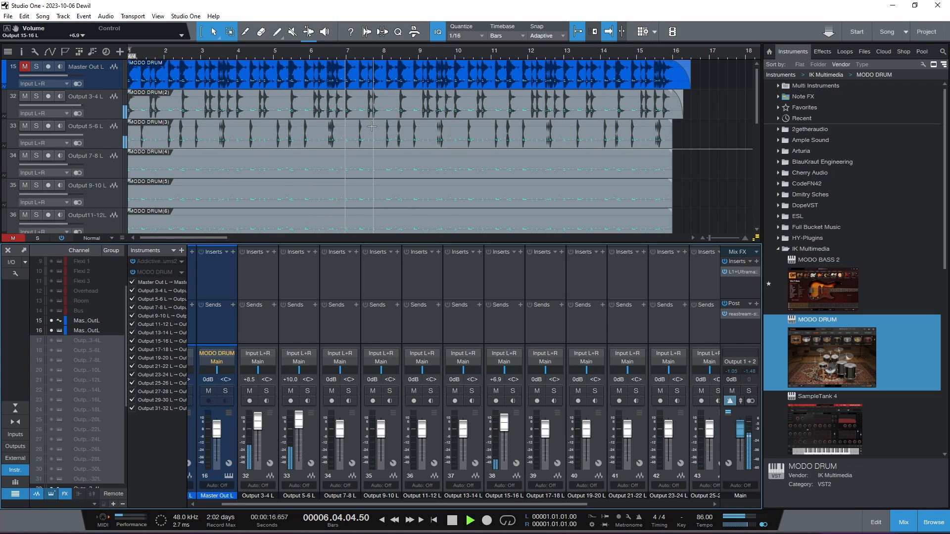
click(397, 127)
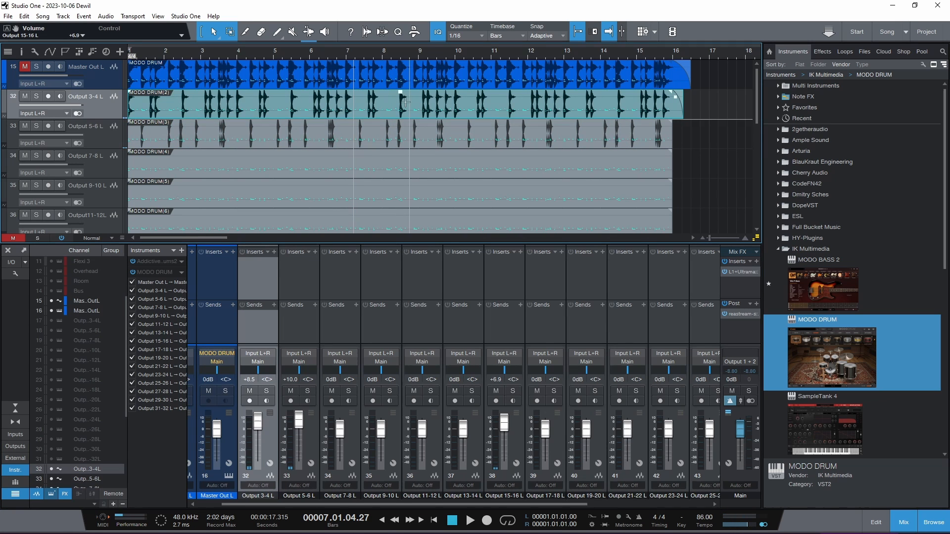
click(471, 520)
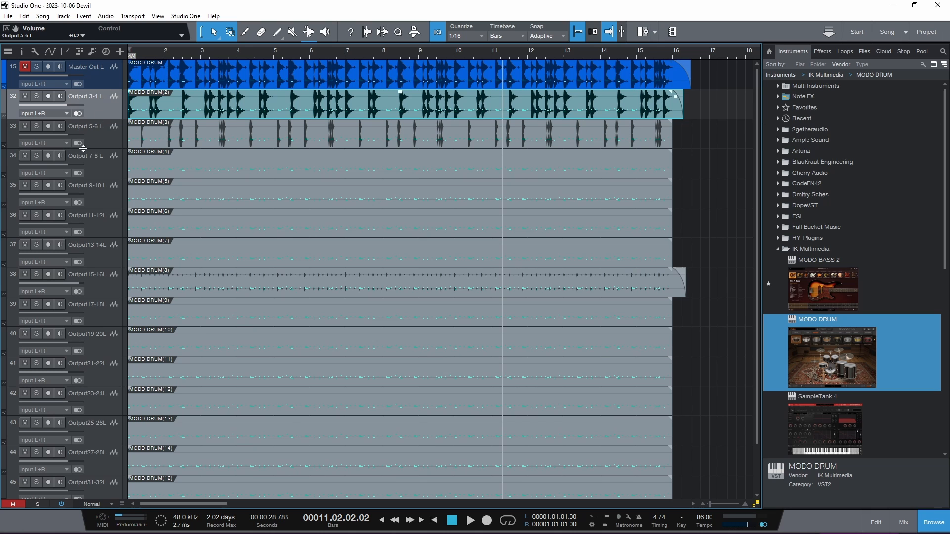
- Scroll the arrangement to view the full set of rendered drum tracks
scroll(down, 3)
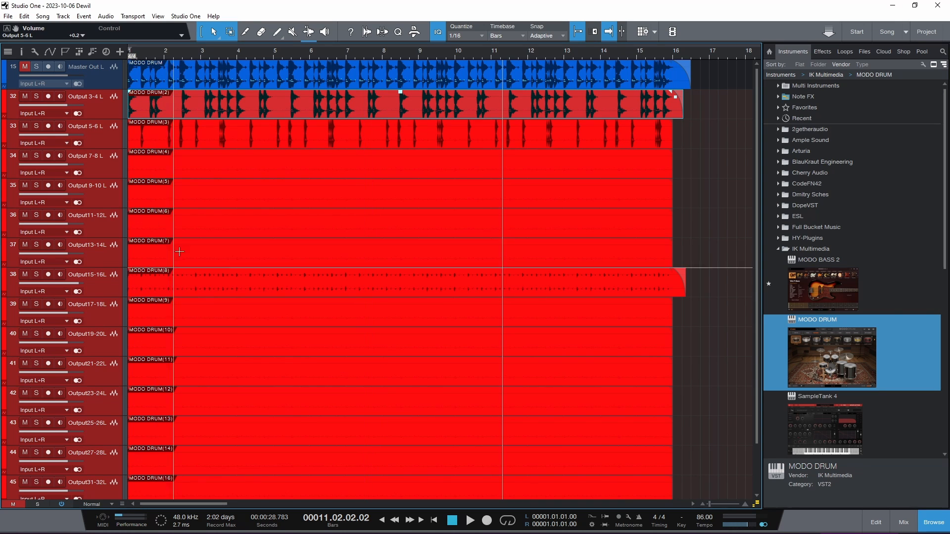
mouse_move(202, 147)
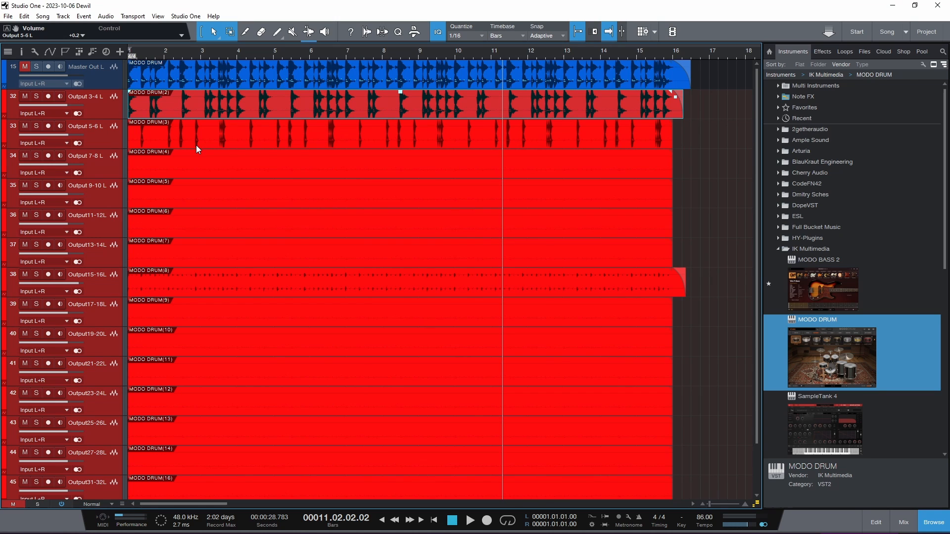
mouse_move(342, 239)
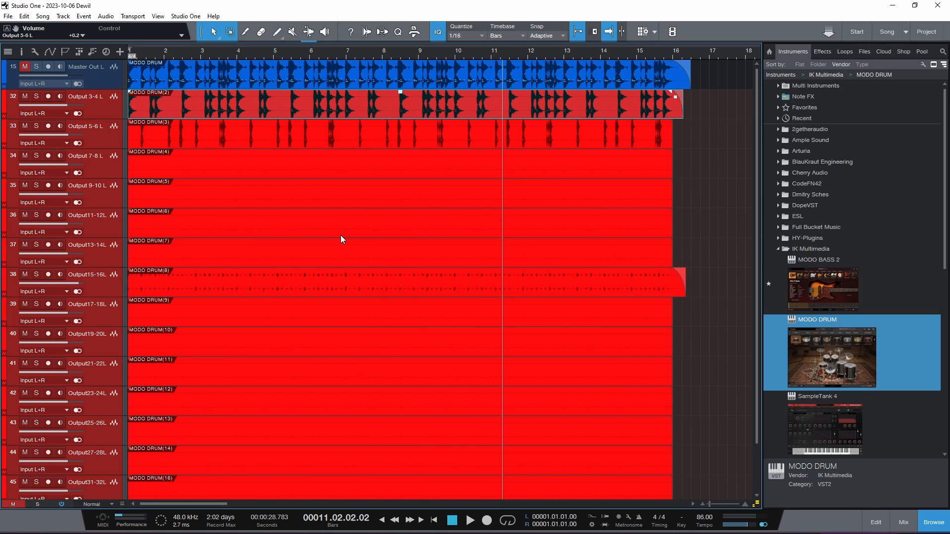
mouse_move(413, 273)
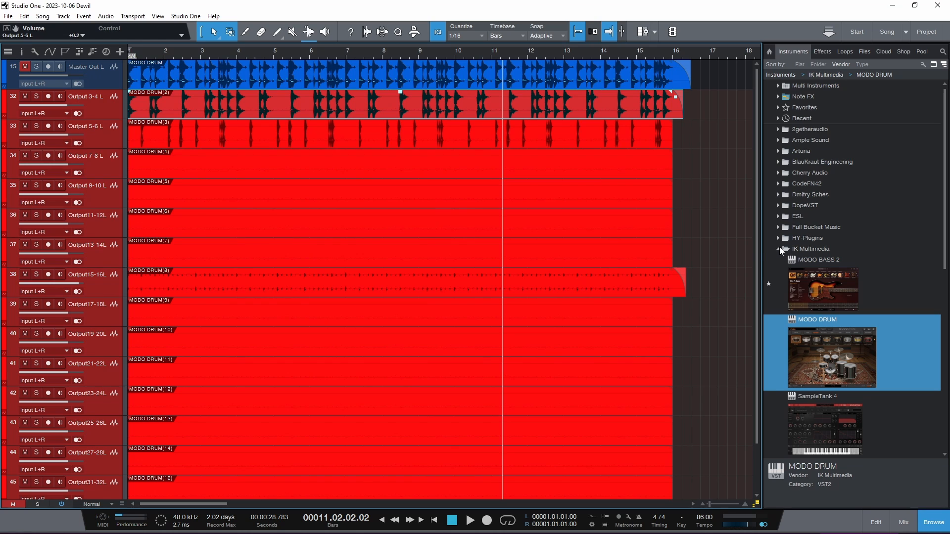
- Collapse the IK Multimedia folder in the instrument browser
click(784, 249)
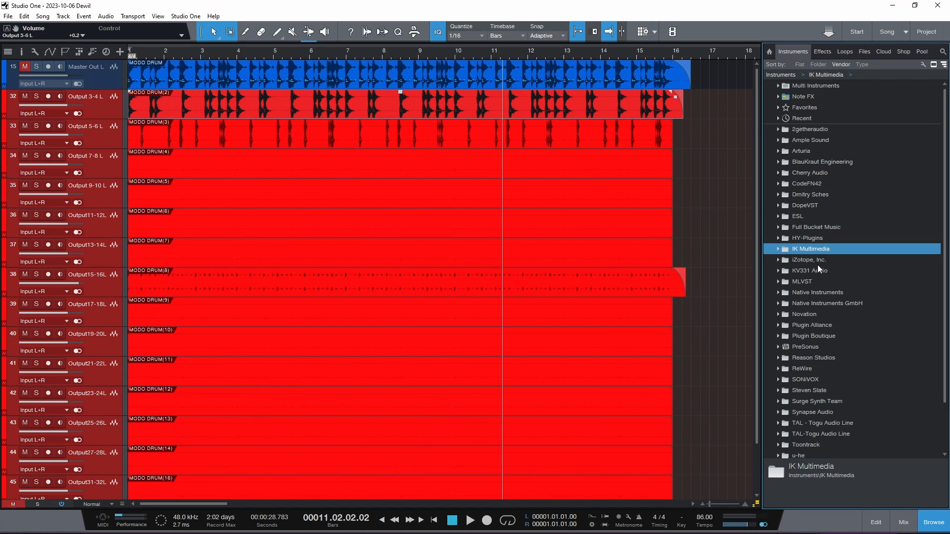
mouse_move(213, 303)
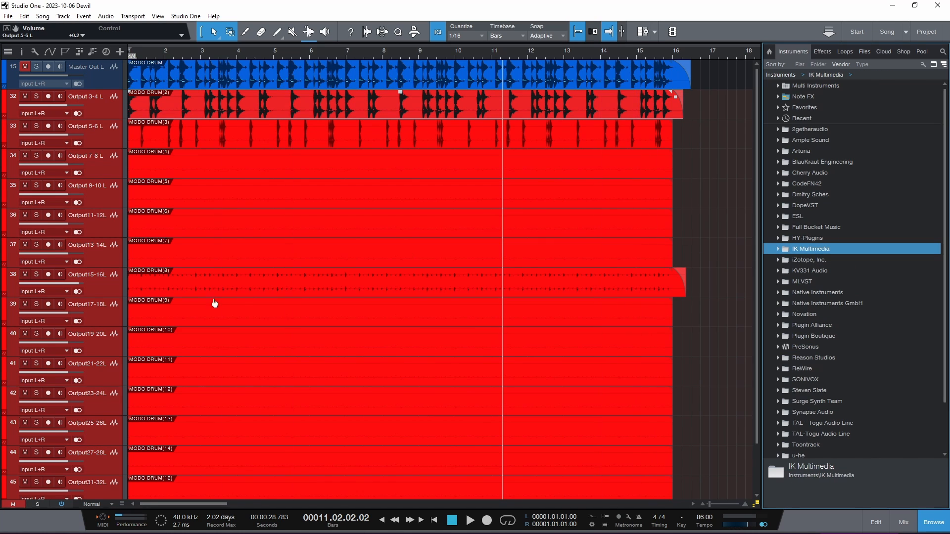
mouse_move(388, 204)
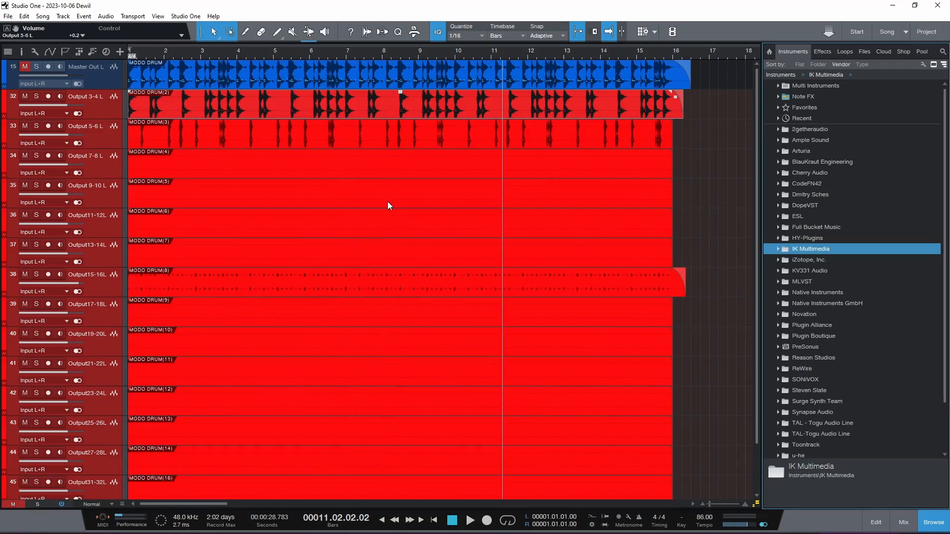